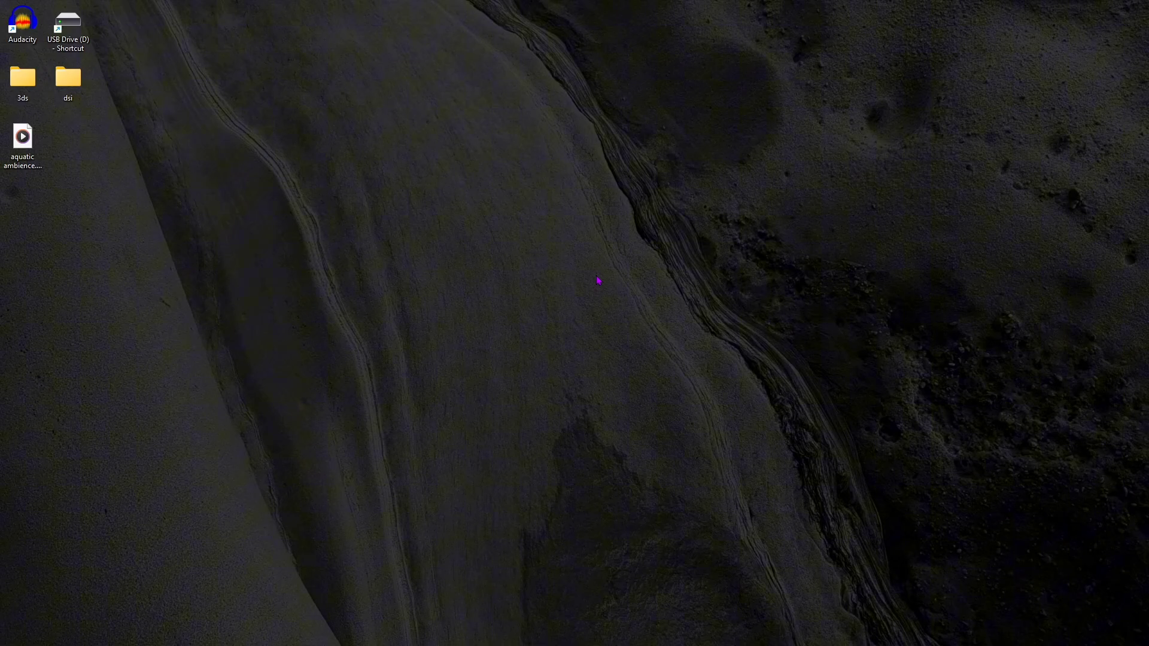
mouse_move(471, 224)
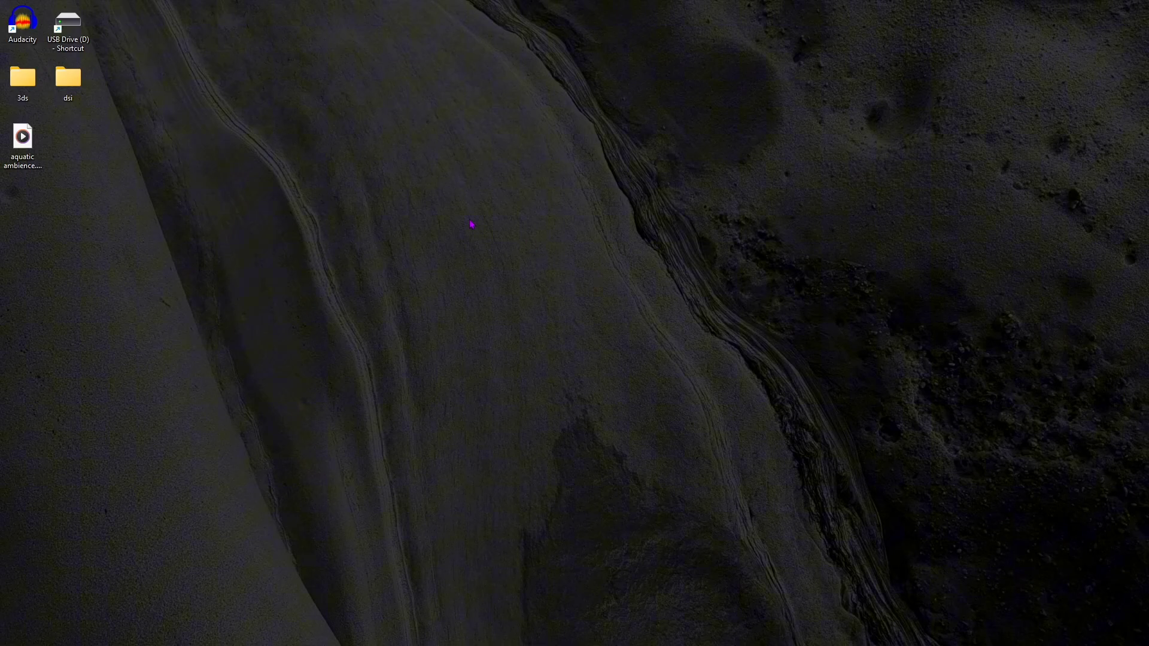
mouse_move(21, 21)
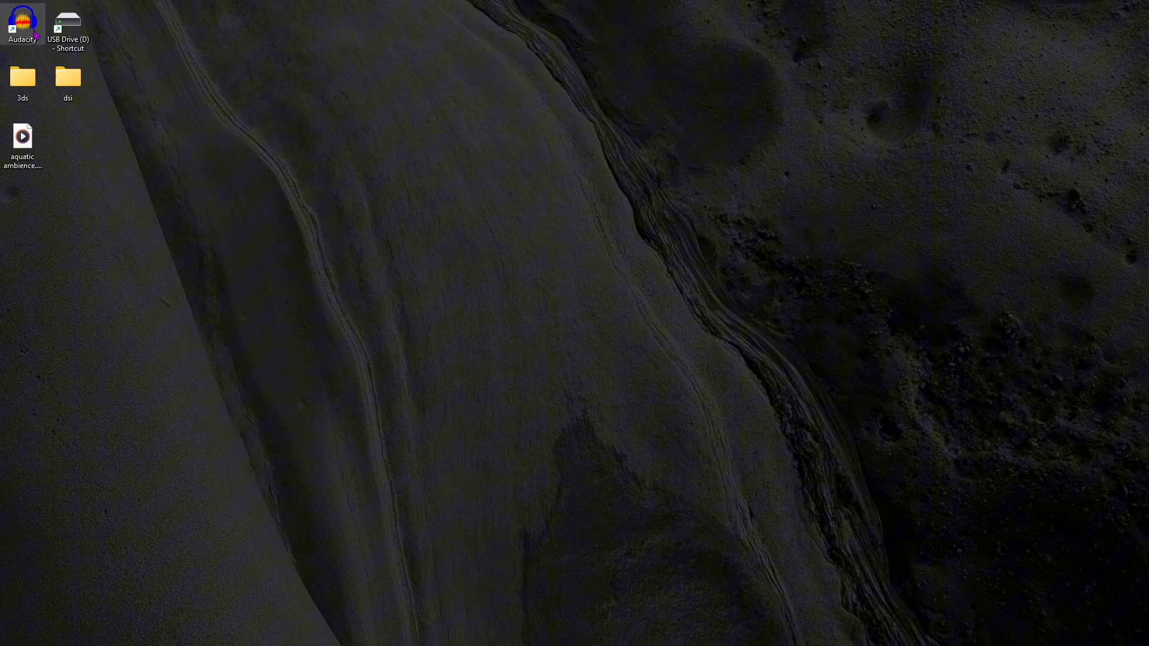
Launch Audacity, dismiss the Welcome dialog and start opening the aquatic ambience file.
double_click(22, 21)
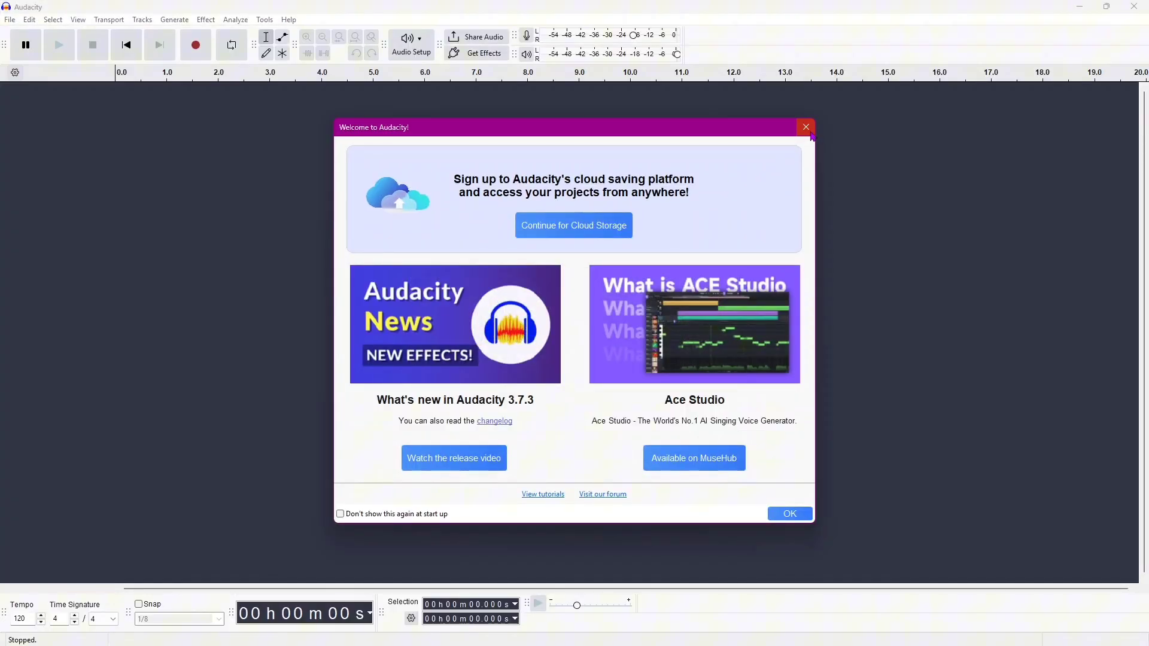
click(805, 127)
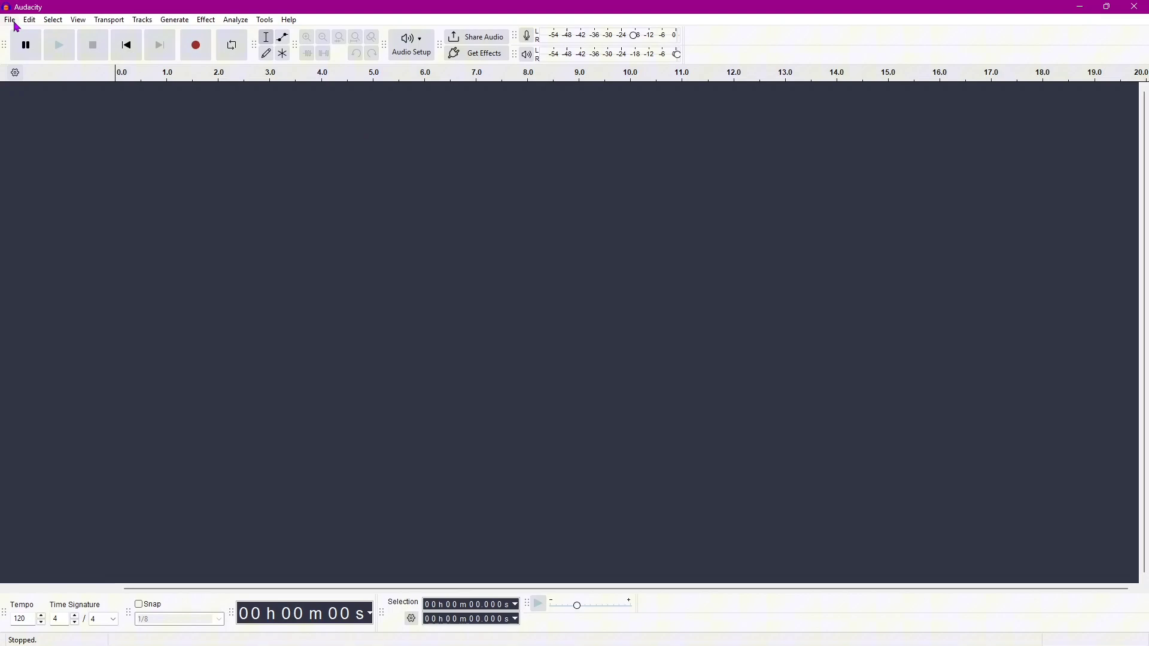
click(9, 19)
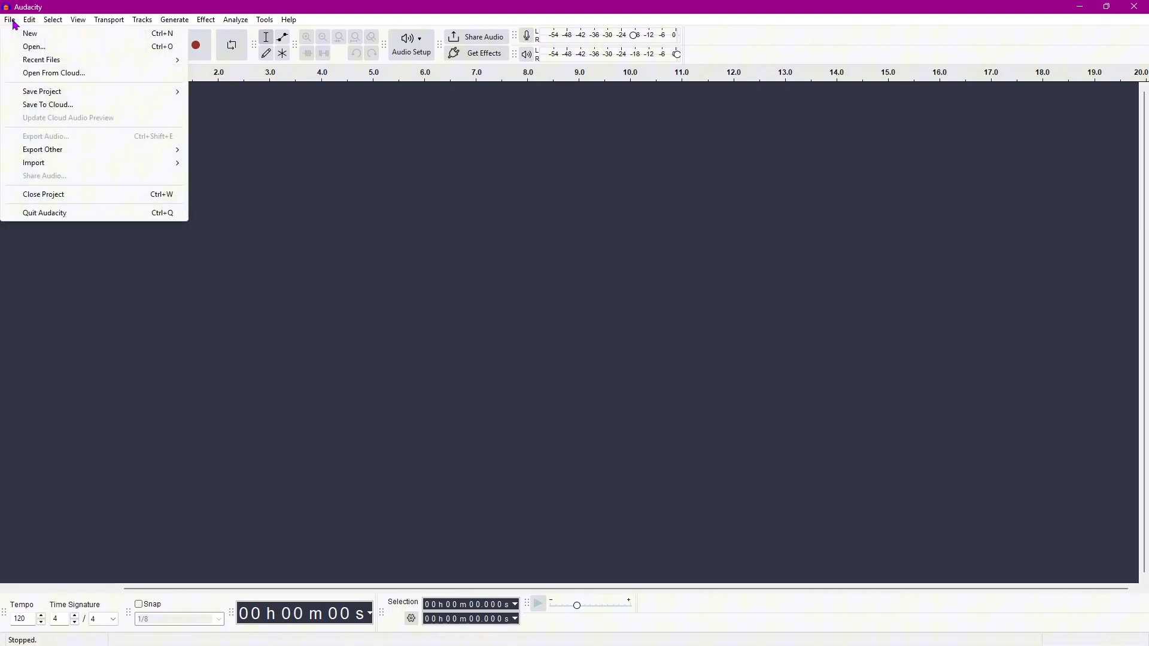
click(34, 47)
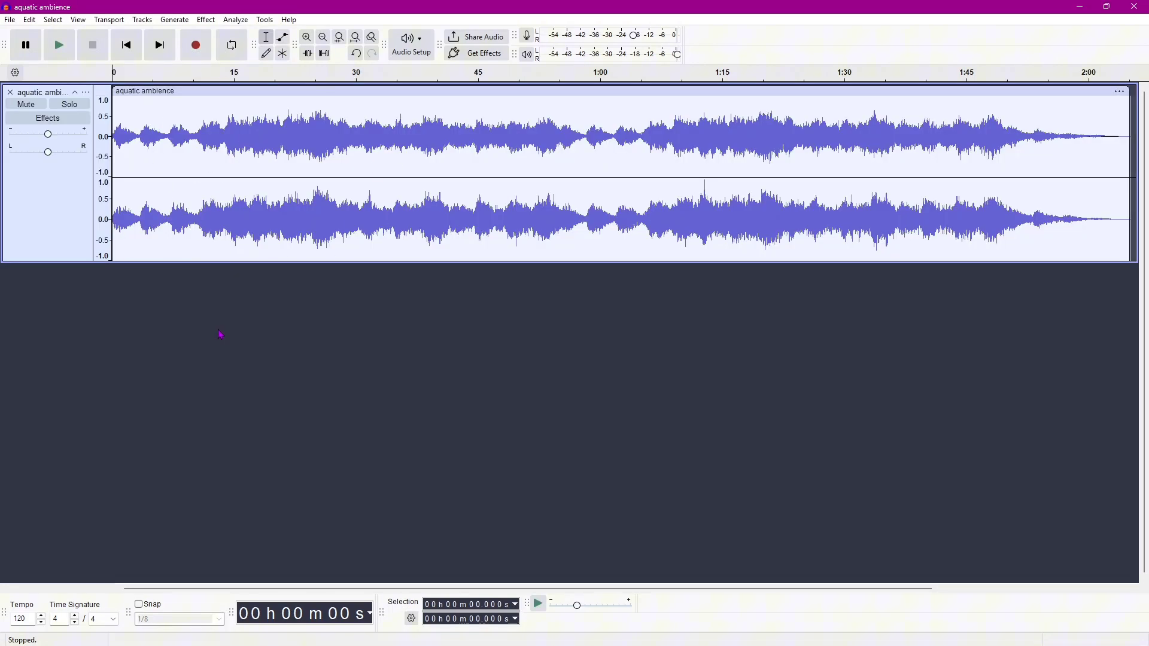
mouse_move(396, 139)
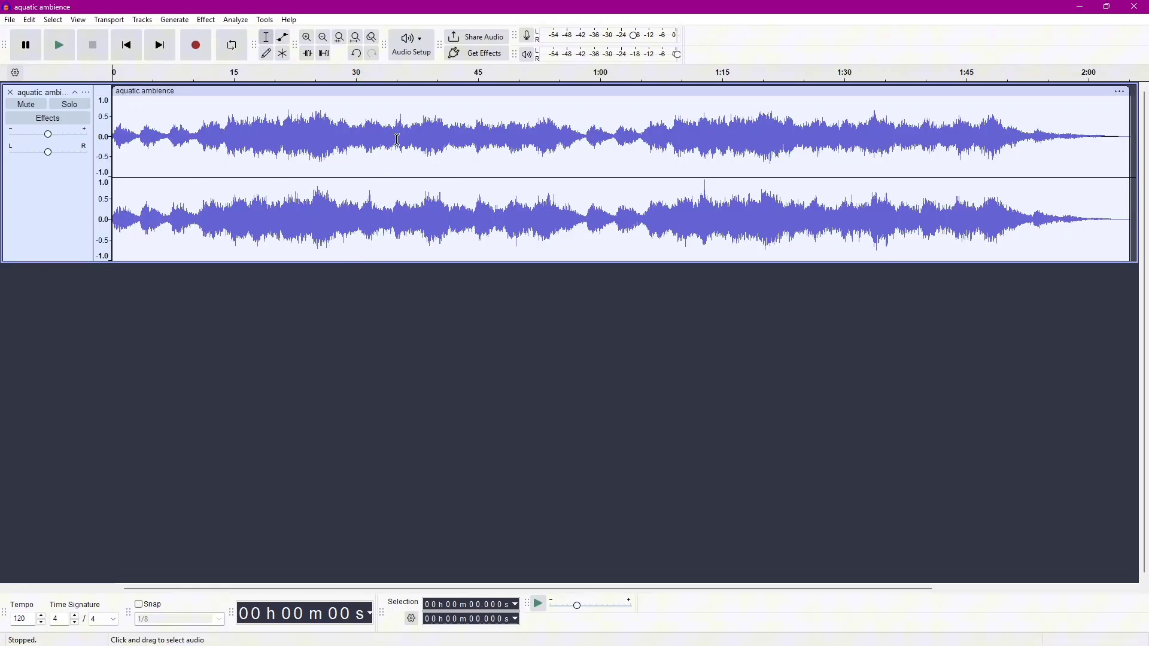
mouse_move(425, 188)
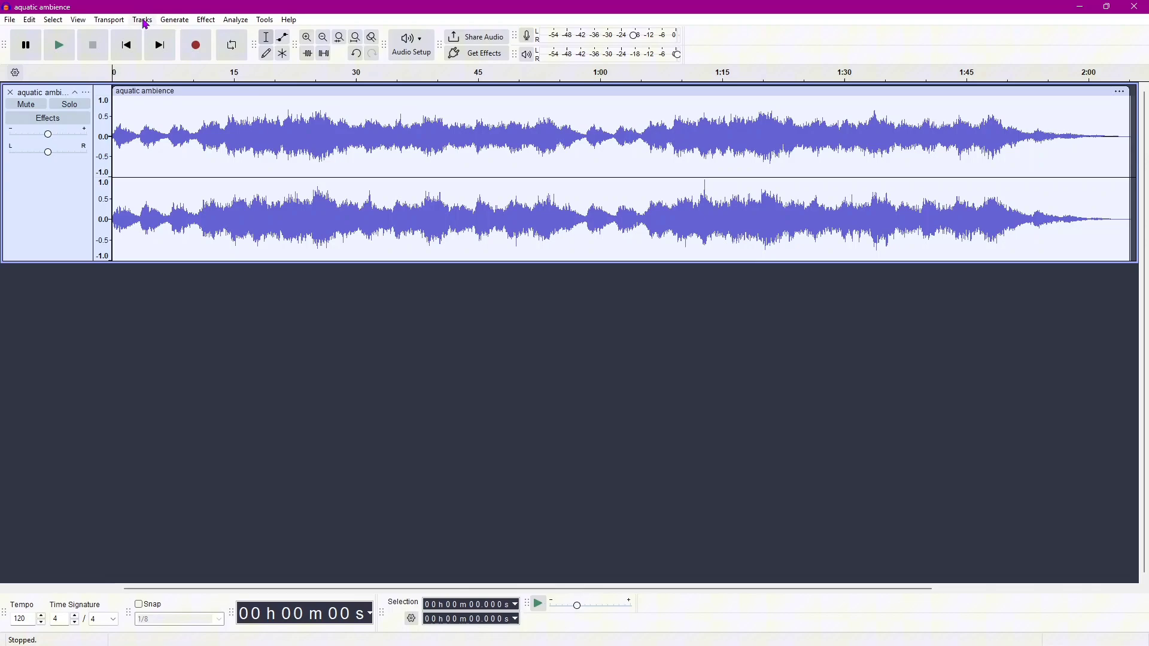
Mix the stereo aquatic ambience track down to a single mono track.
click(141, 20)
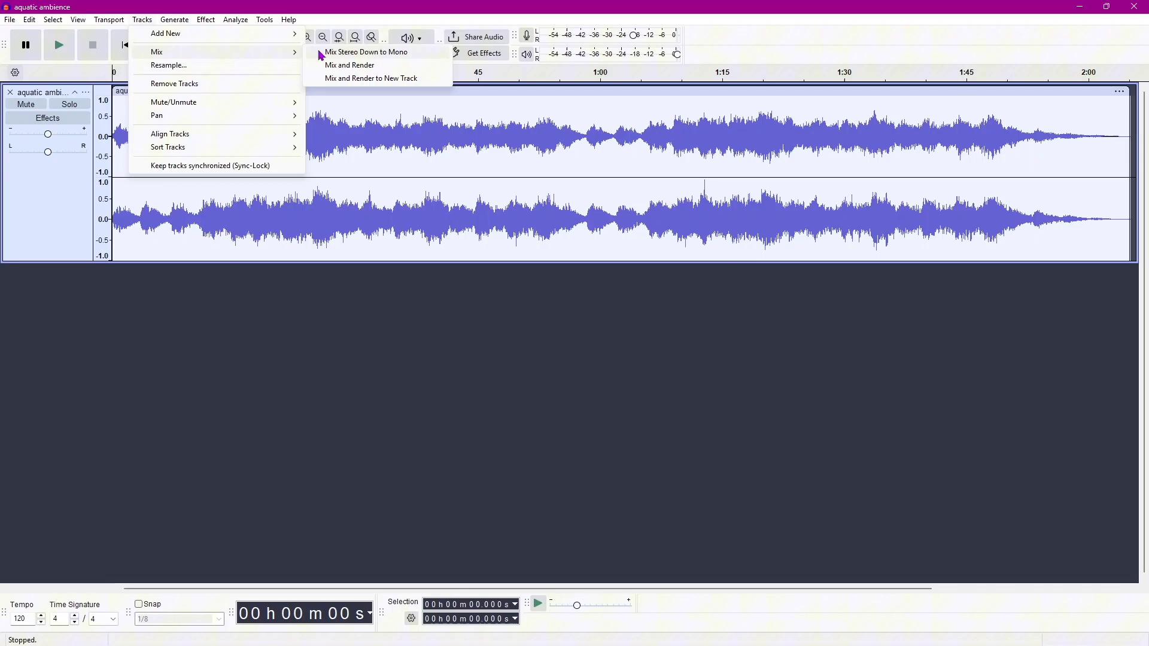
click(365, 52)
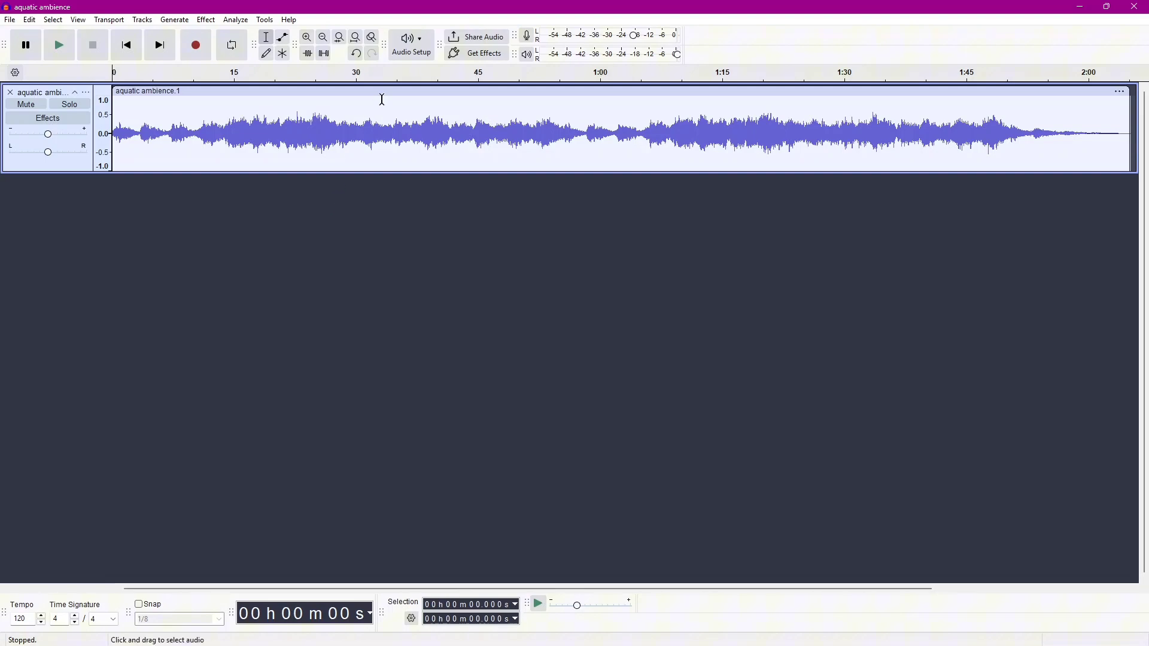
mouse_move(330, 151)
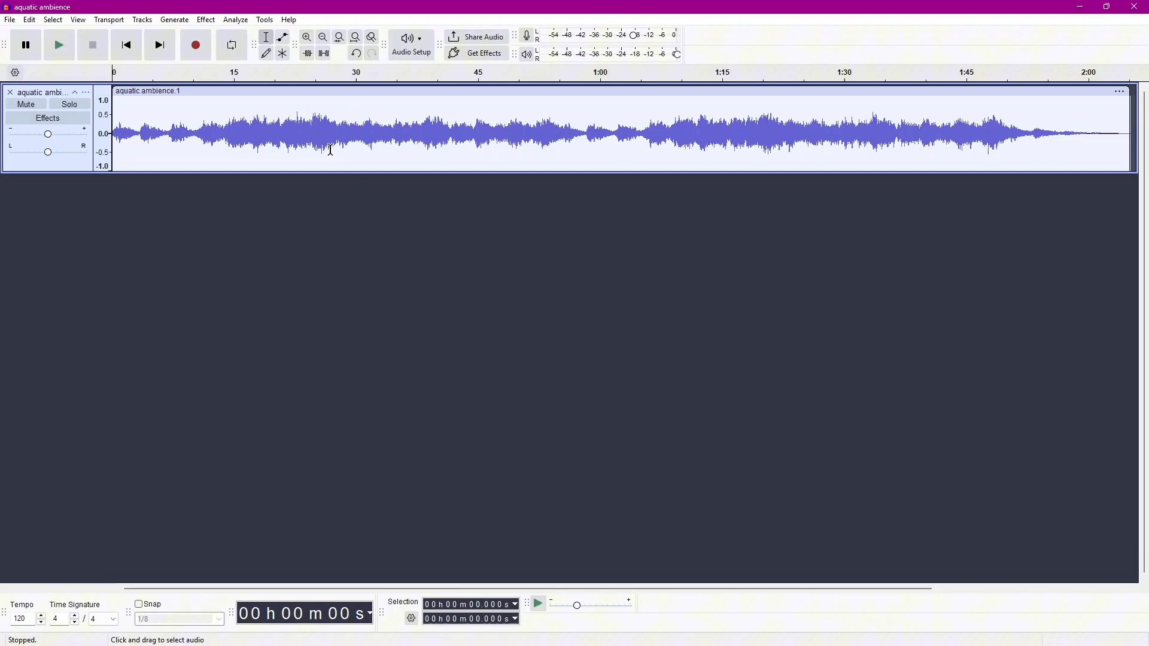
mouse_move(469, 134)
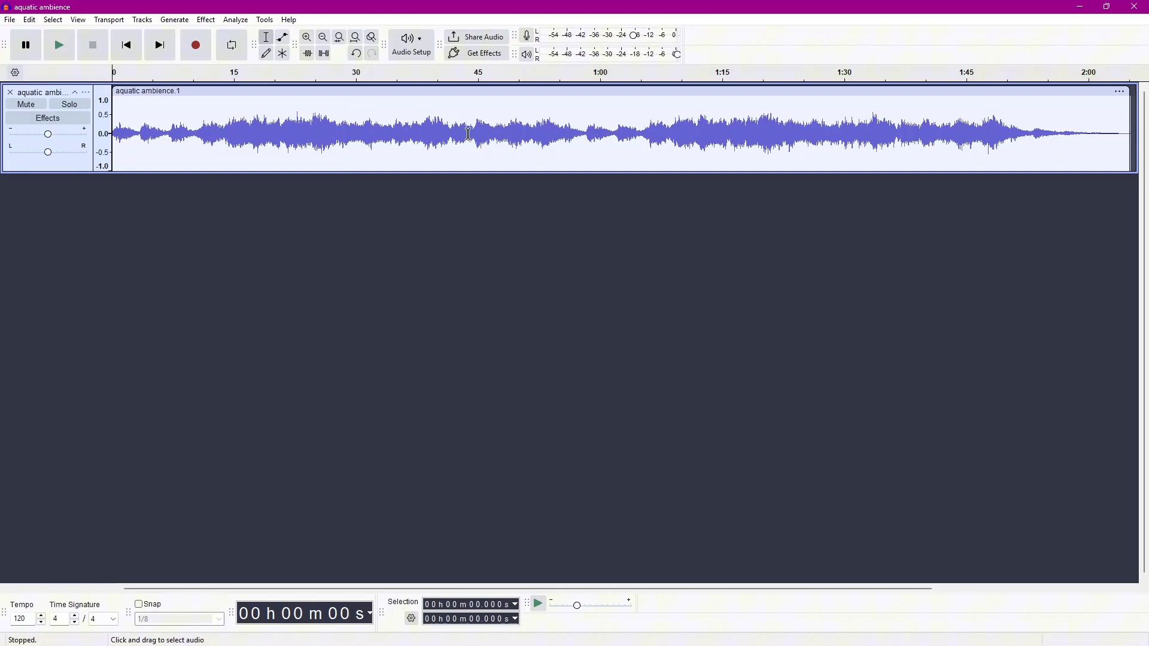
Set project and default sample rate to 16000 Hz, 16-bit format, and confirm the Audio Settings.
click(410, 45)
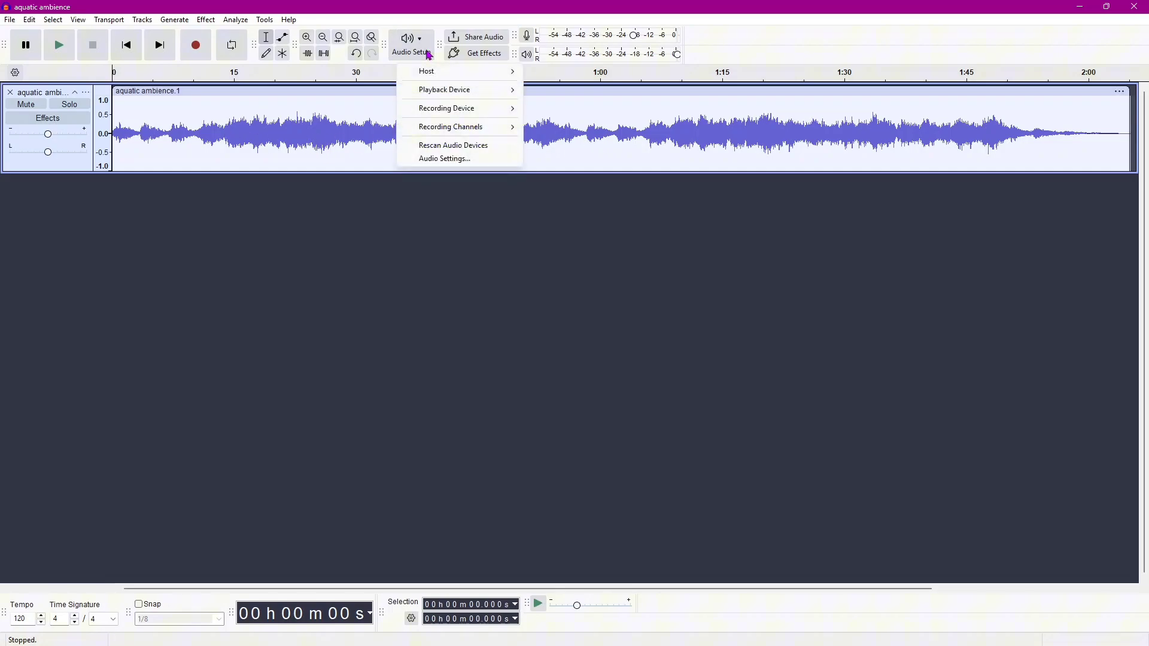
mouse_move(446, 158)
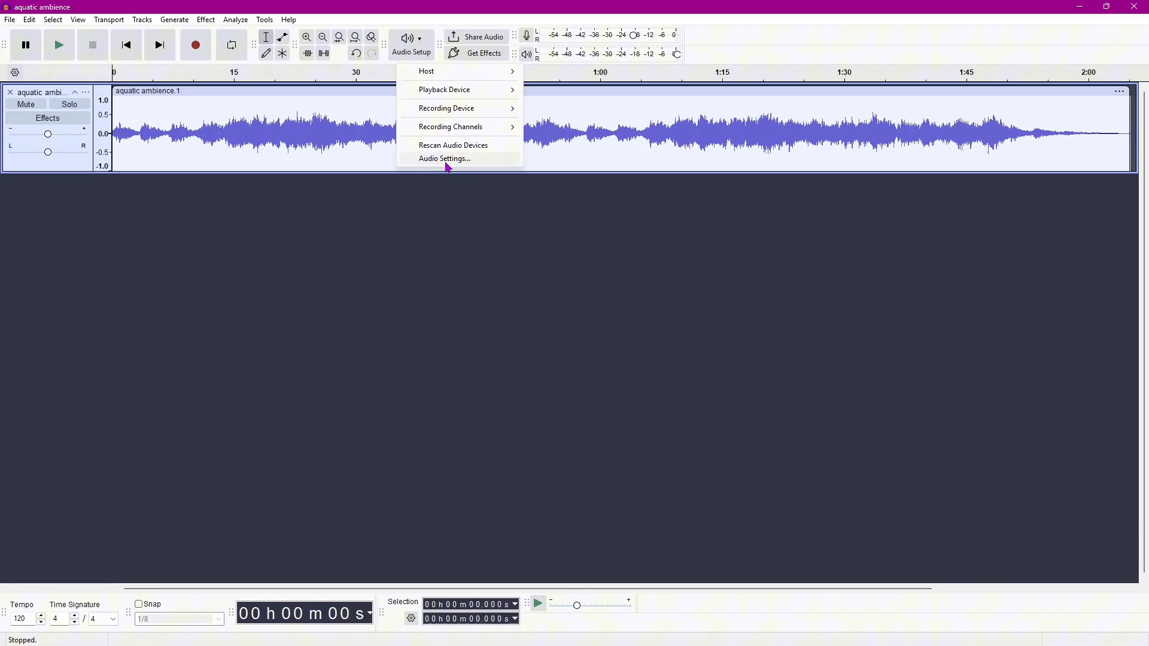
click(444, 158)
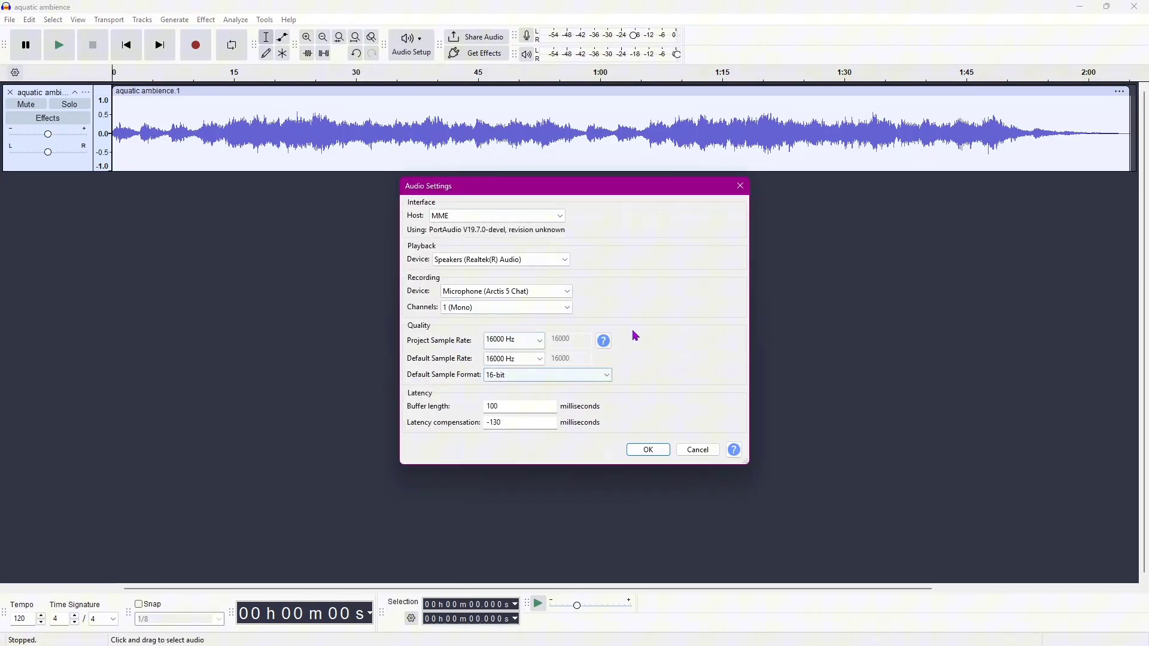
mouse_move(656, 326)
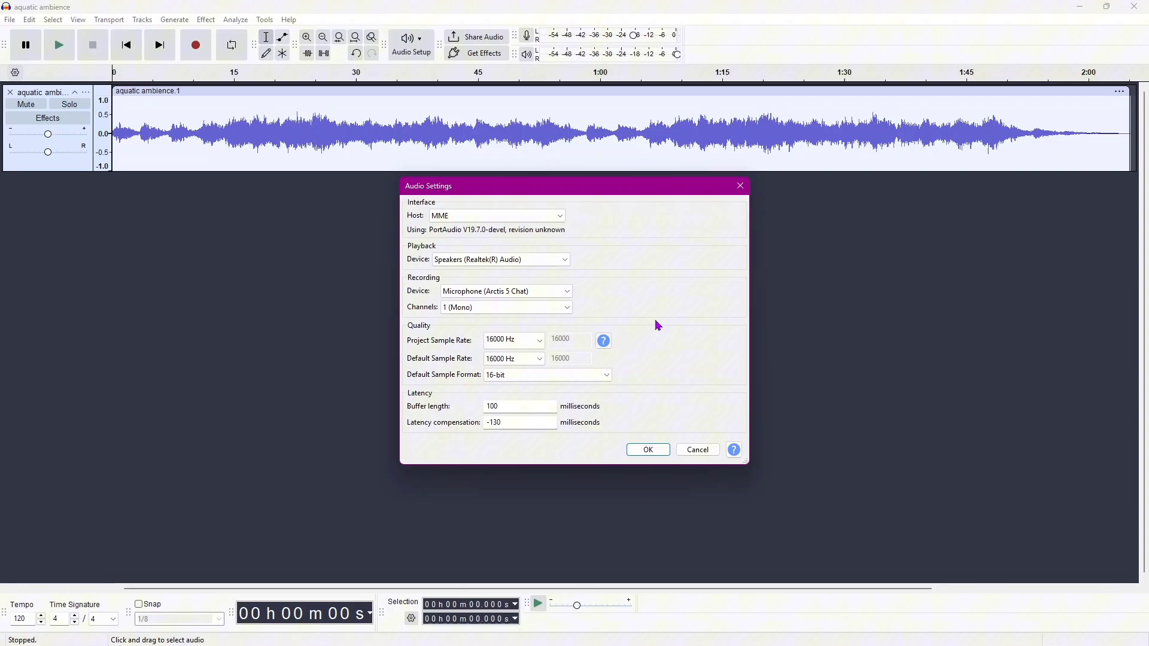
mouse_move(476, 335)
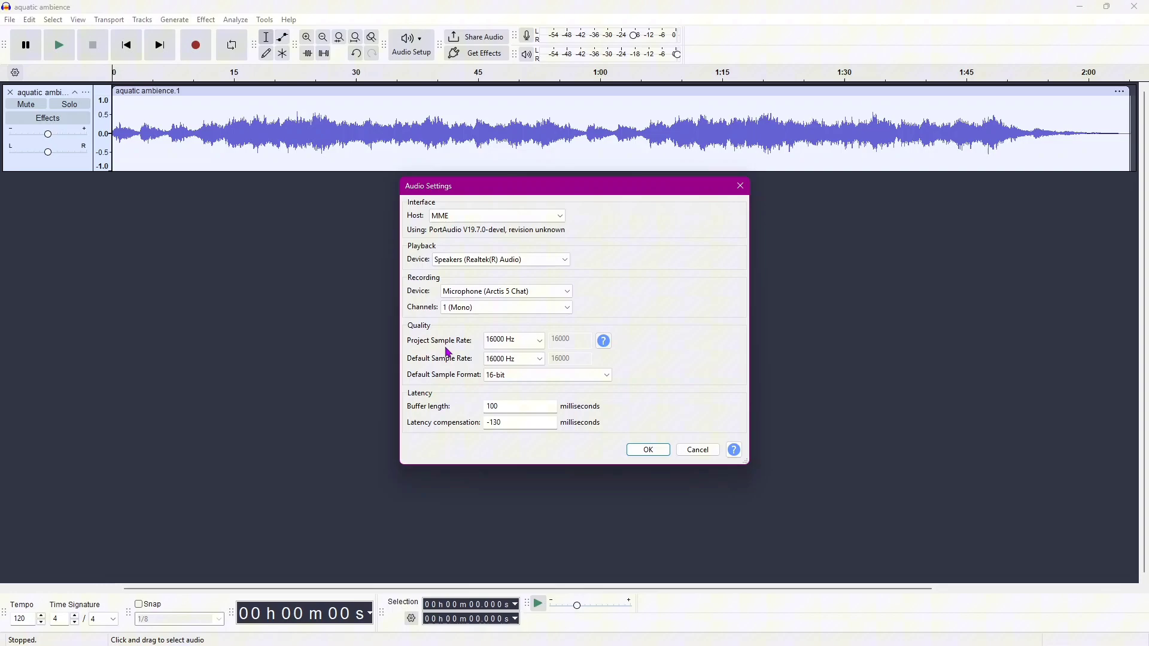
click(513, 339)
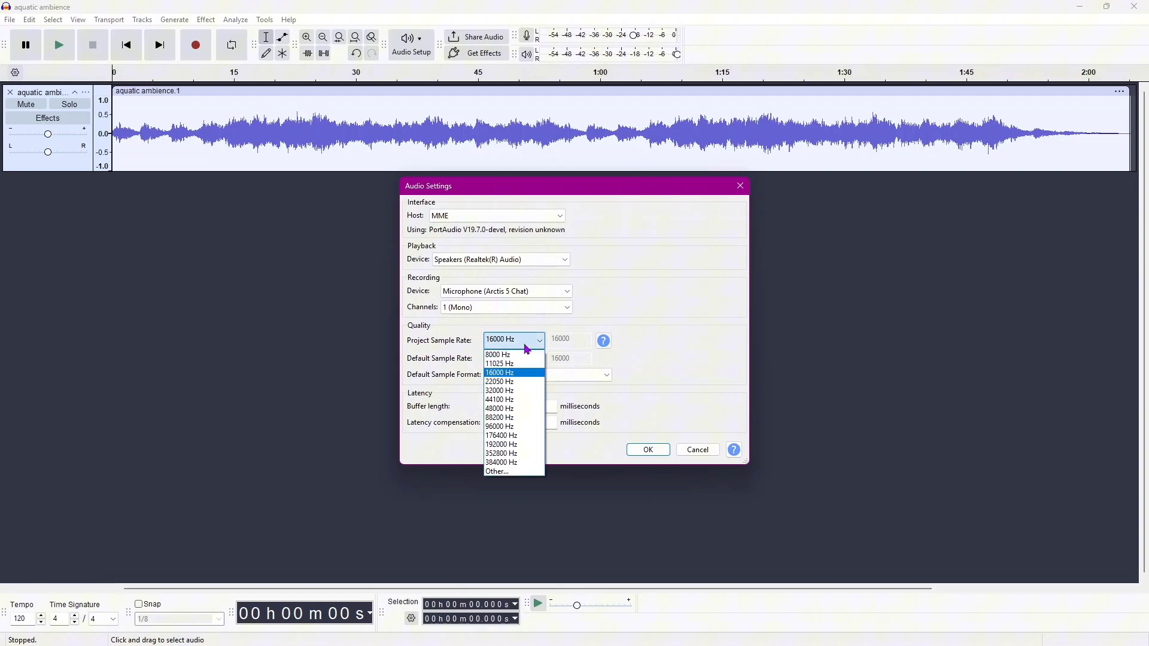
mouse_move(514, 390)
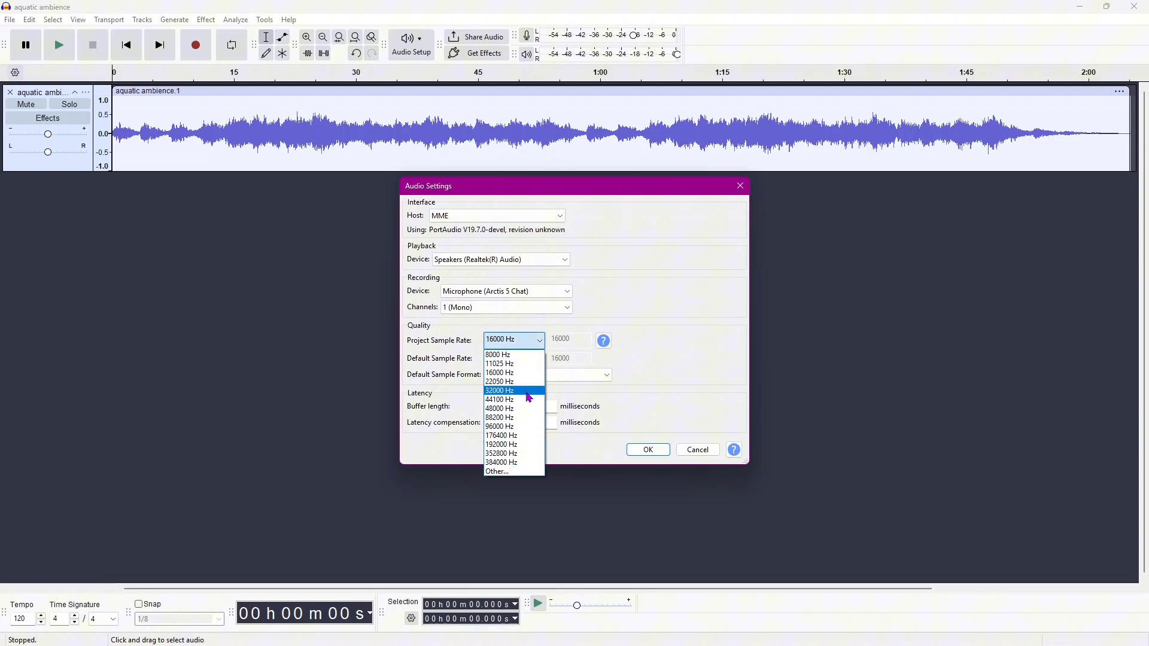
mouse_move(499, 373)
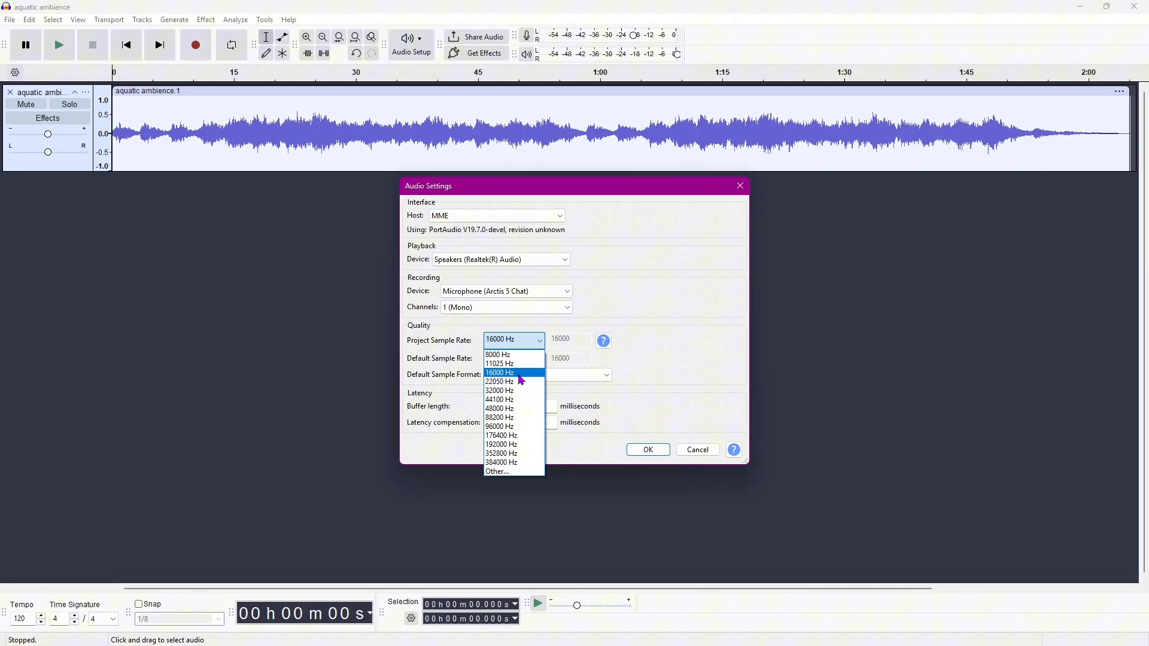
click(499, 374)
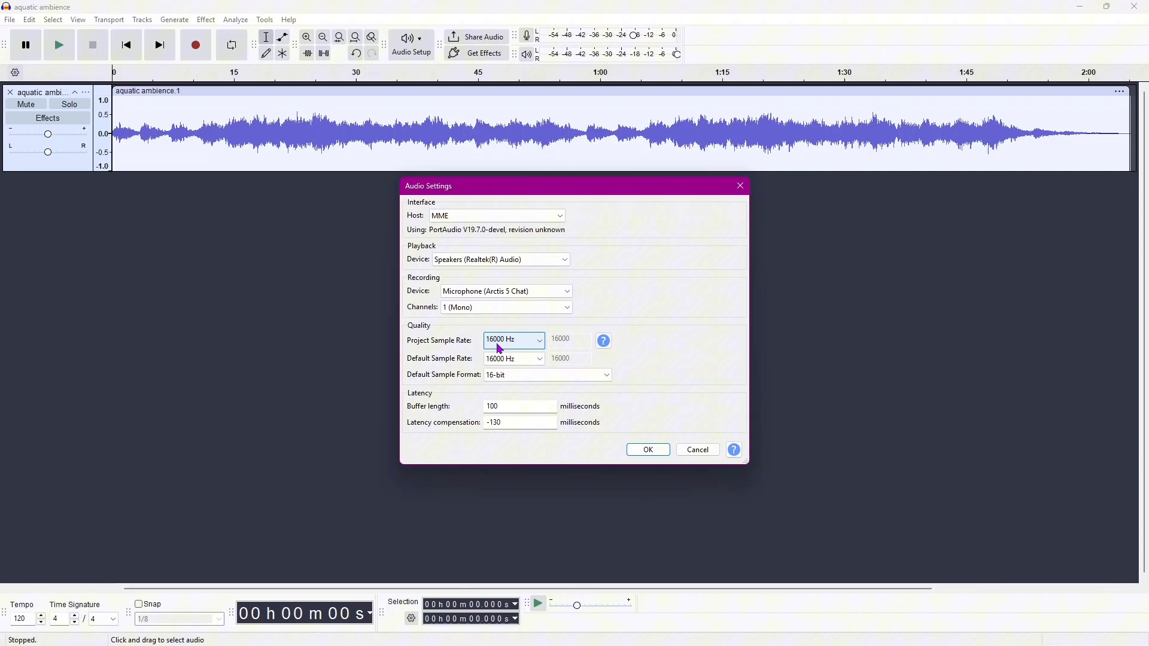
mouse_move(418, 366)
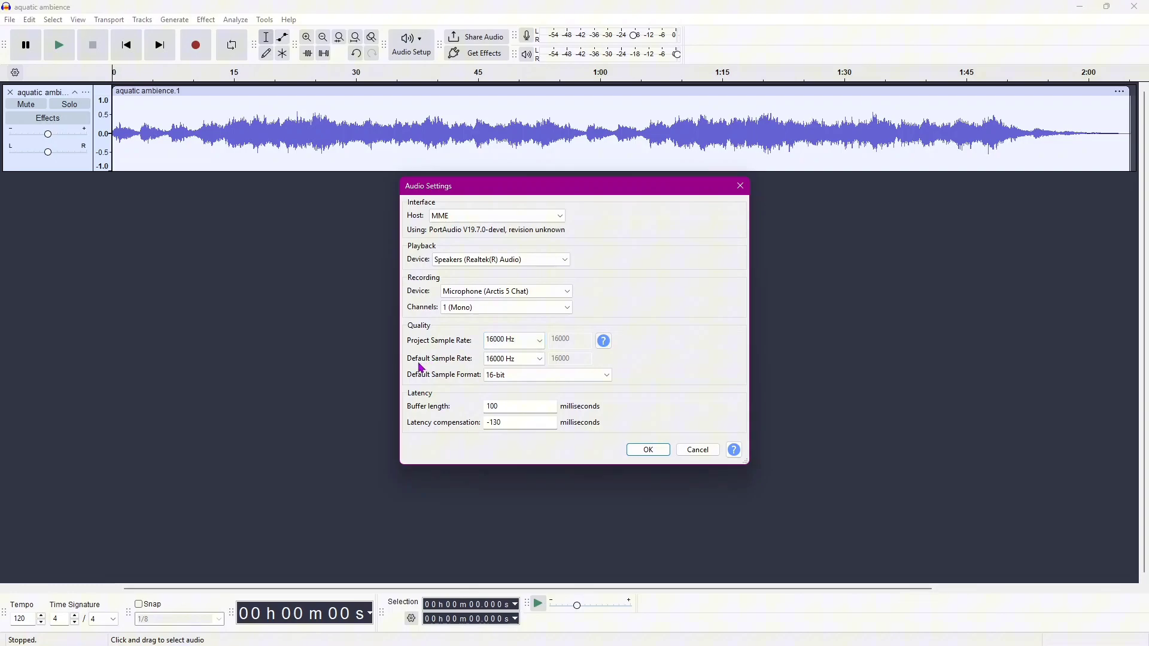
mouse_move(468, 373)
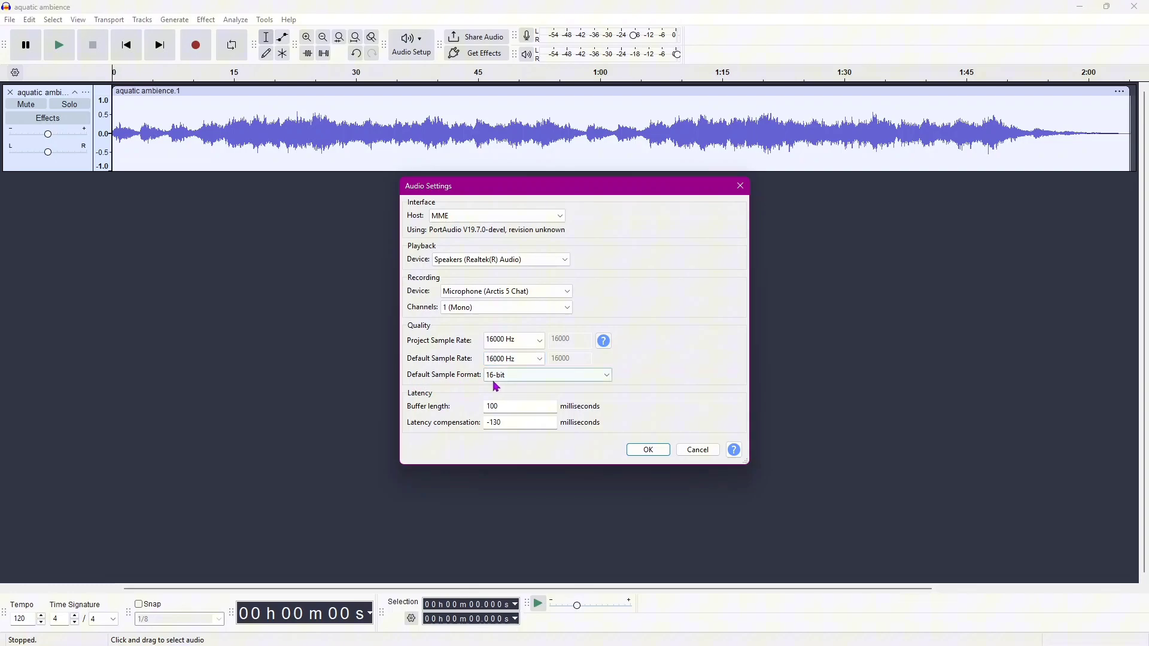
click(546, 375)
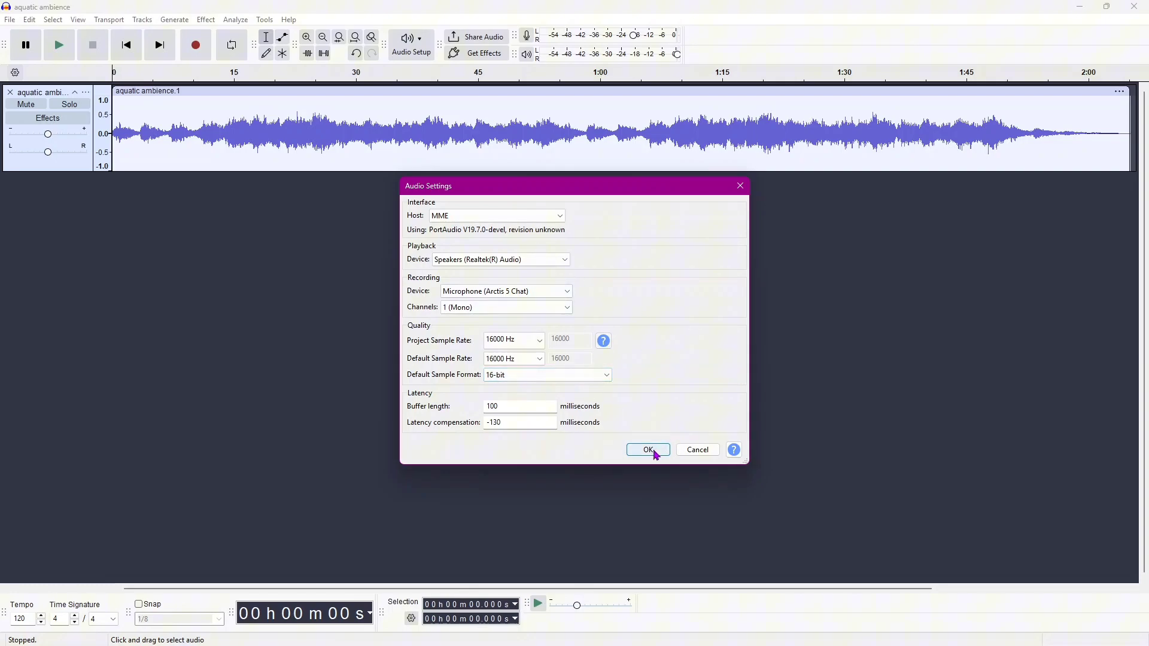
click(648, 449)
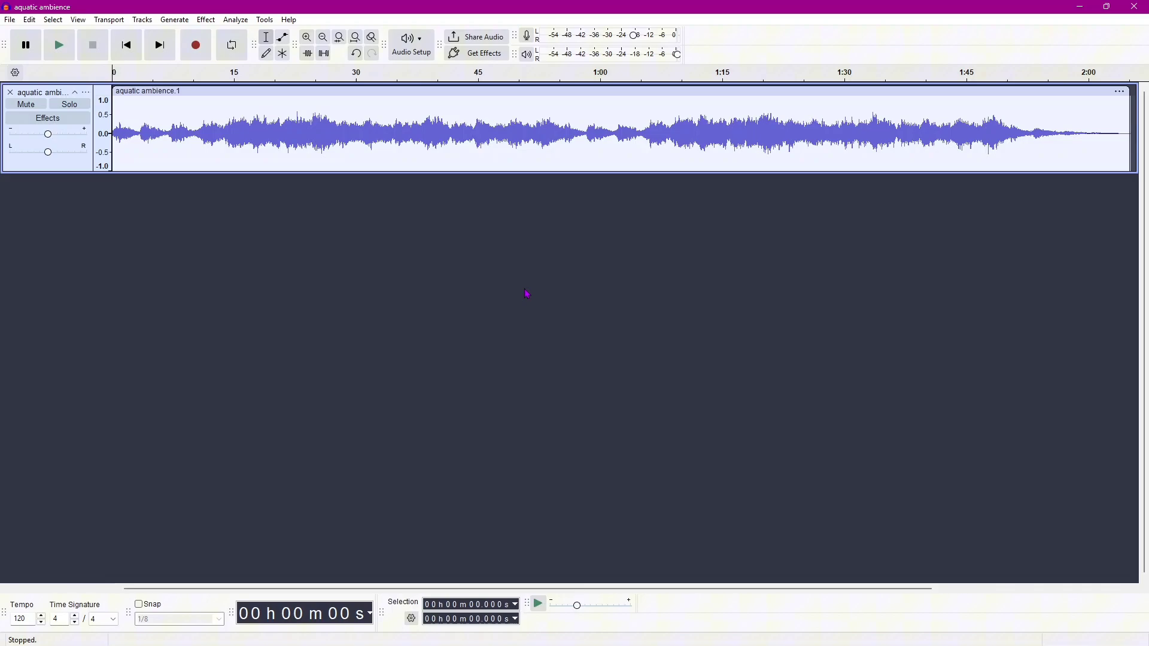
mouse_move(15, 24)
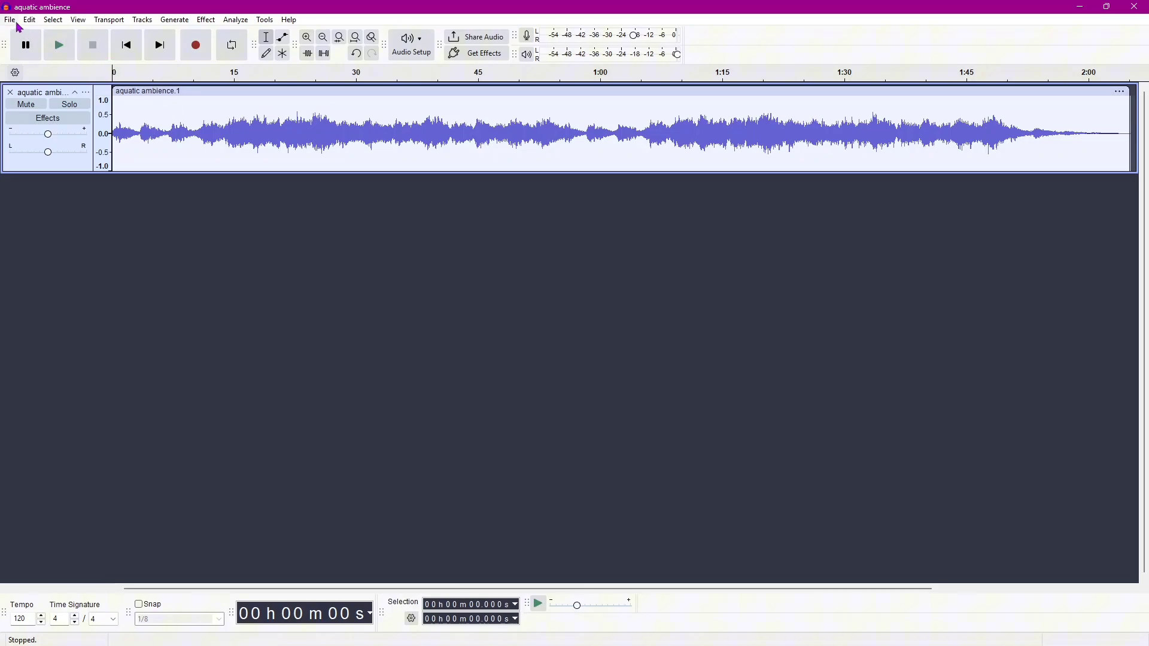
Start an Export Audio to the computer and name the file bgm.pcm.raw.
click(11, 19)
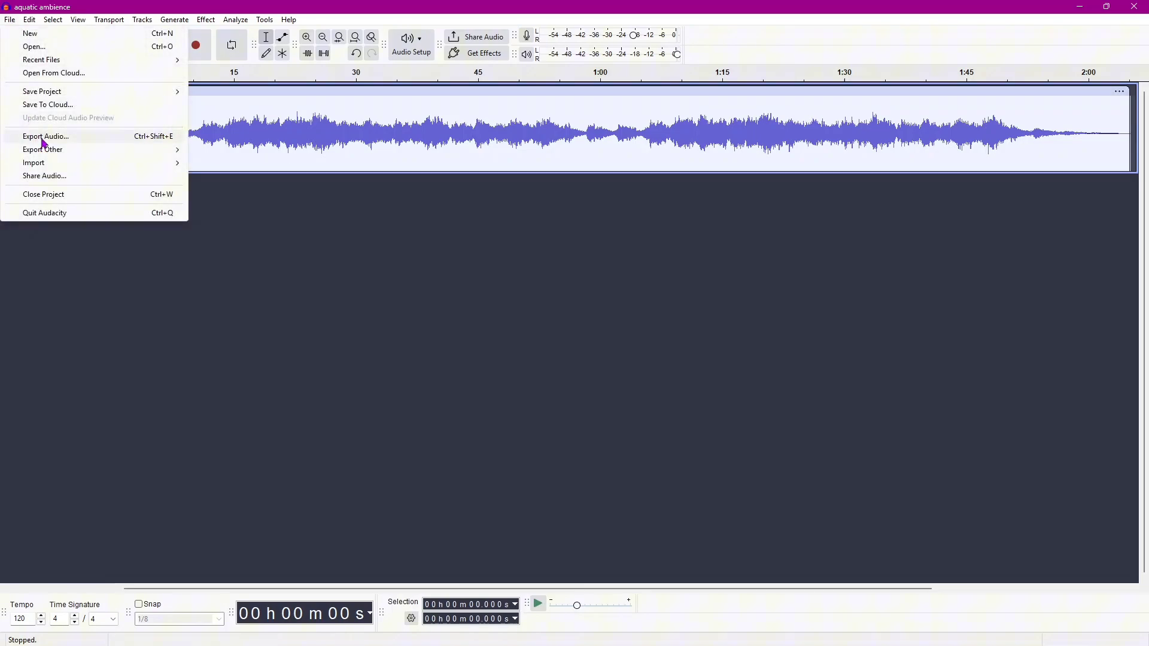
click(46, 137)
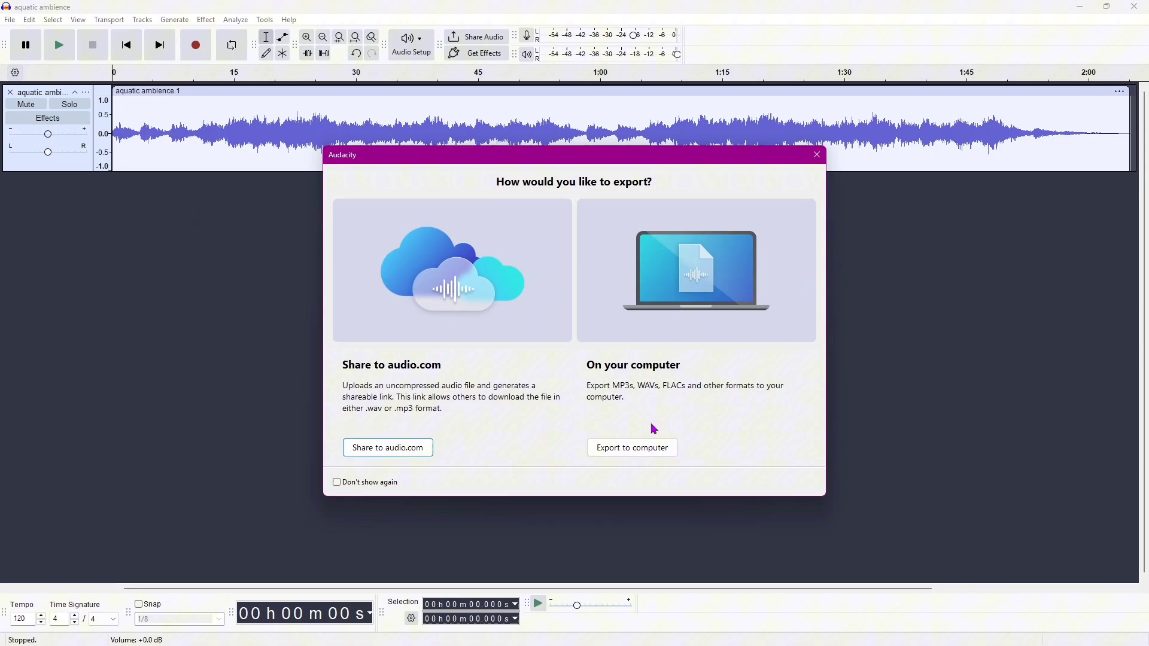
click(631, 448)
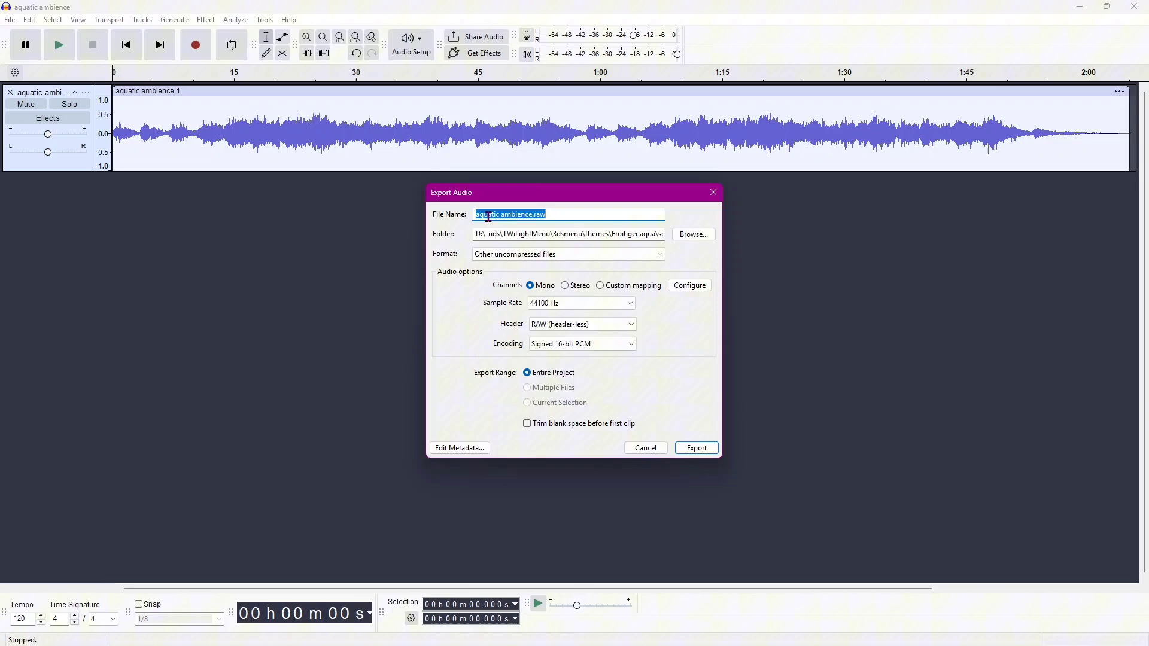
text(bgm)
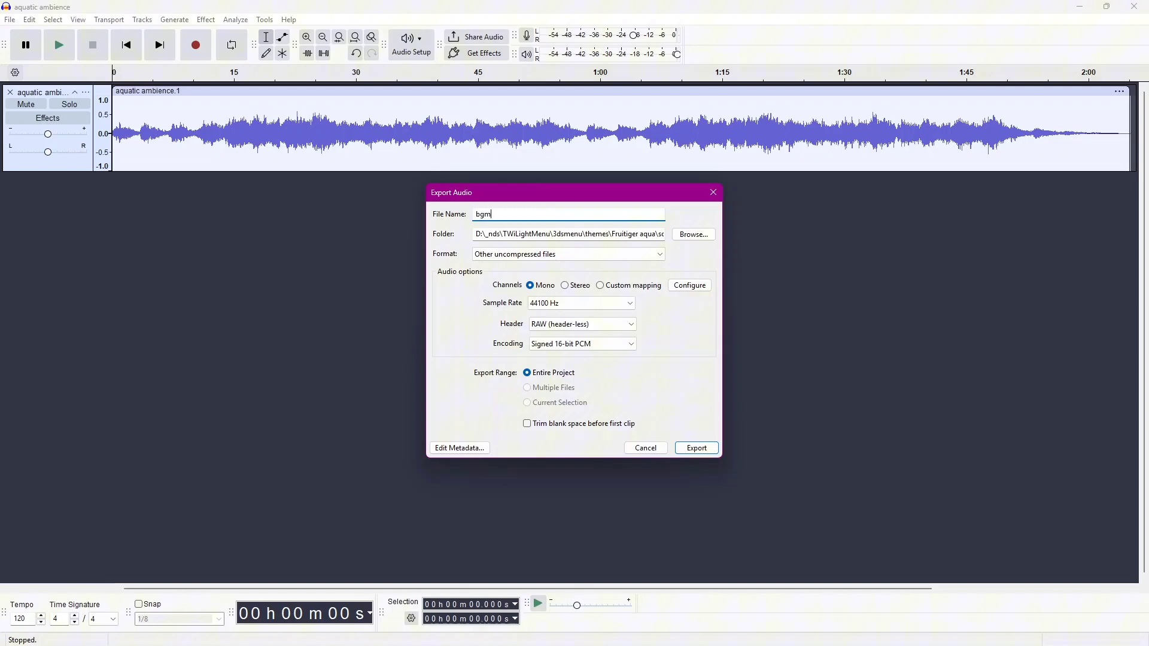
text(.pcm.ra)
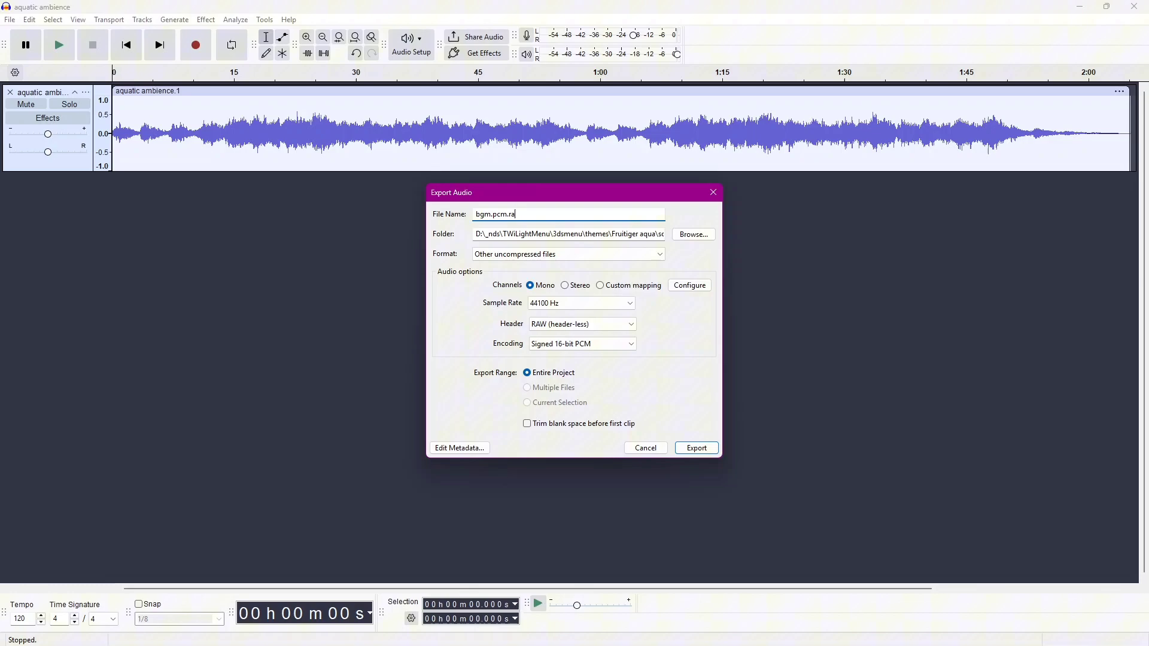
text(w)
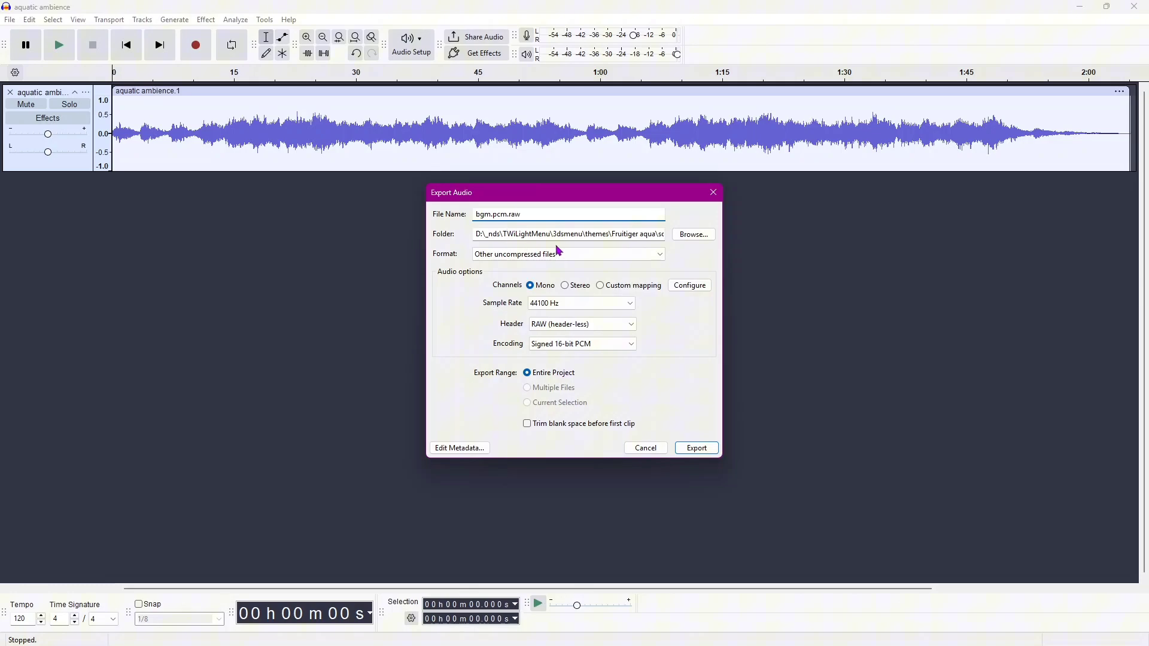
Browse to _nds\TWiLightMenu\3dsmenu\themes\Fruitiger aqua\sound on the SD card and confirm the save location.
click(692, 234)
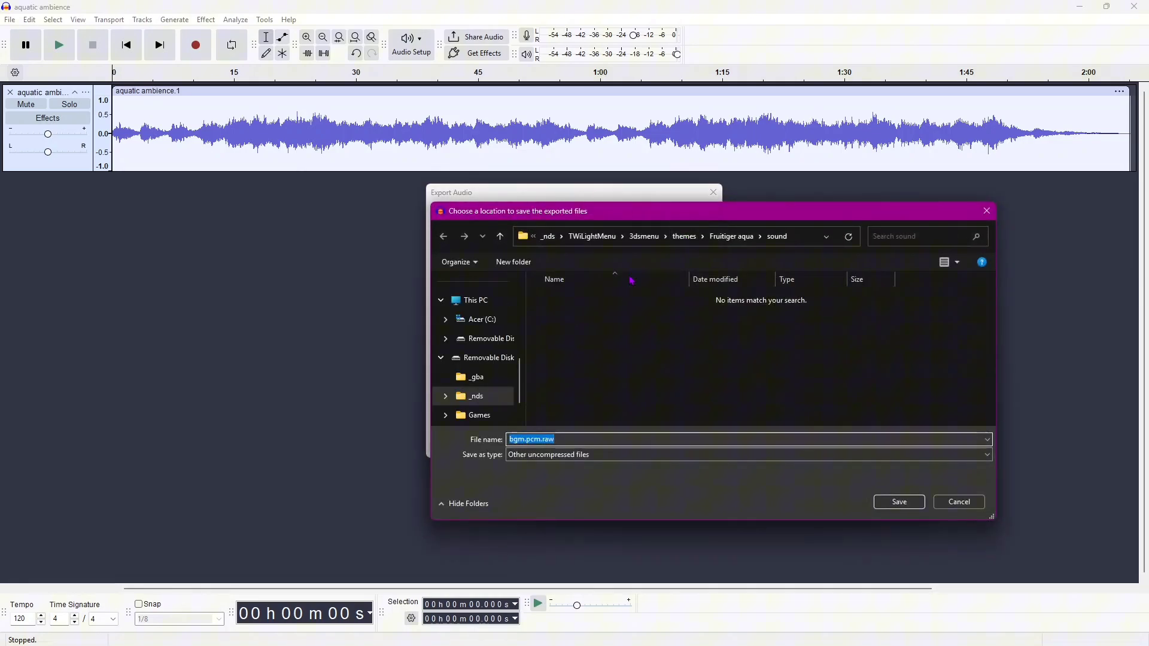
click(730, 235)
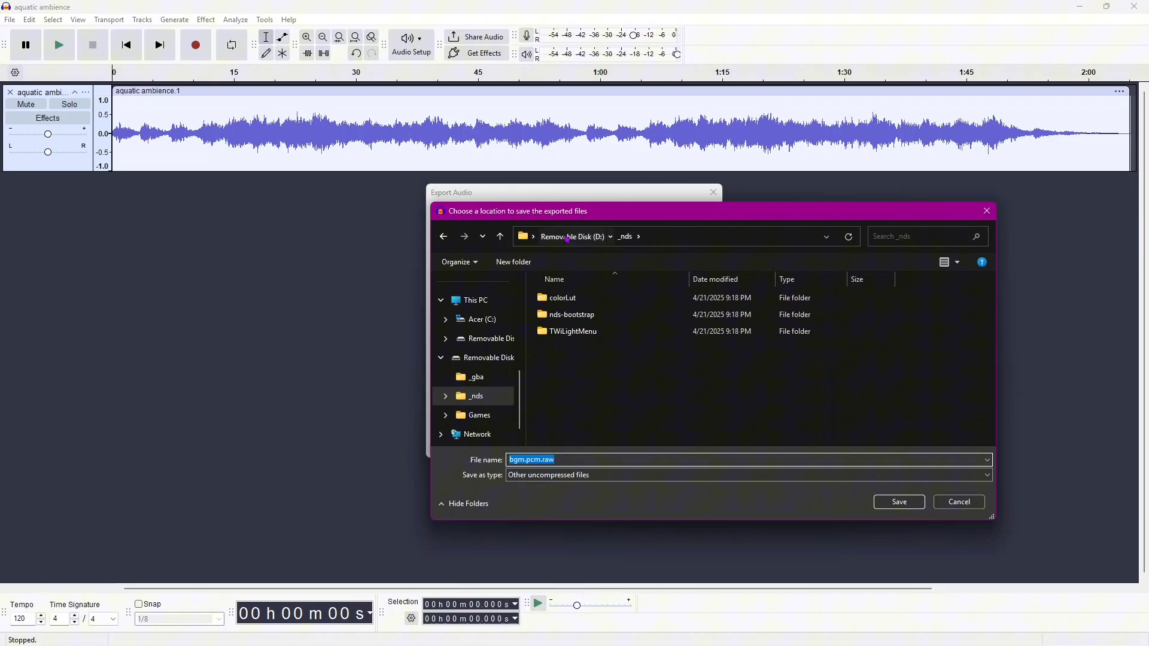
click(566, 236)
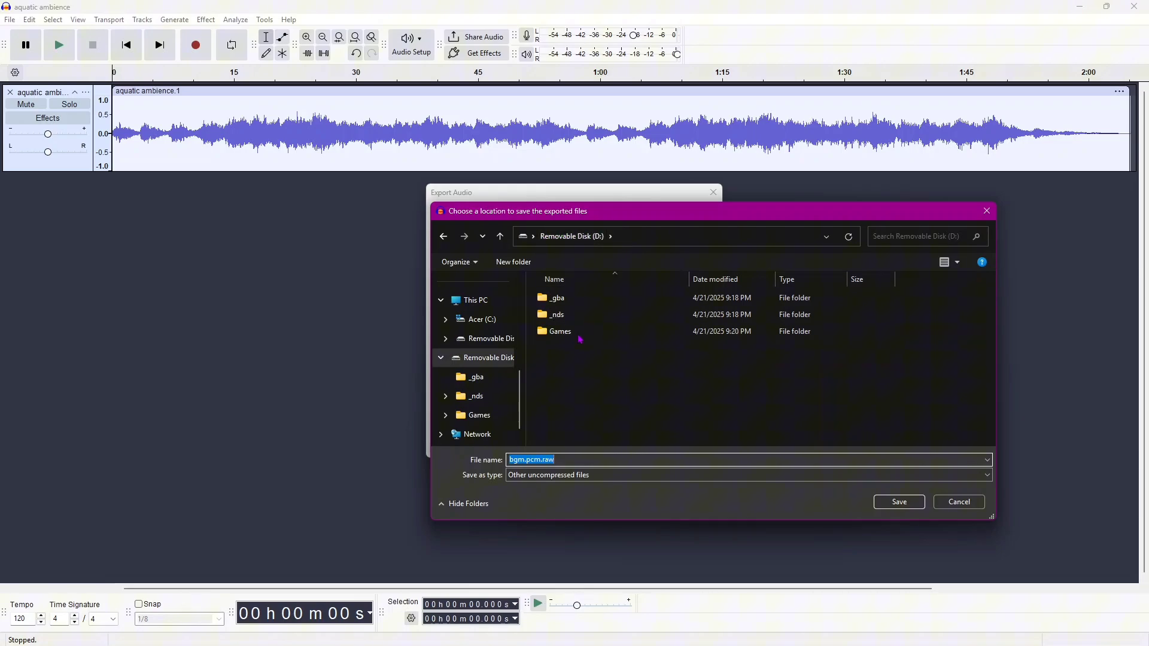
mouse_move(579, 314)
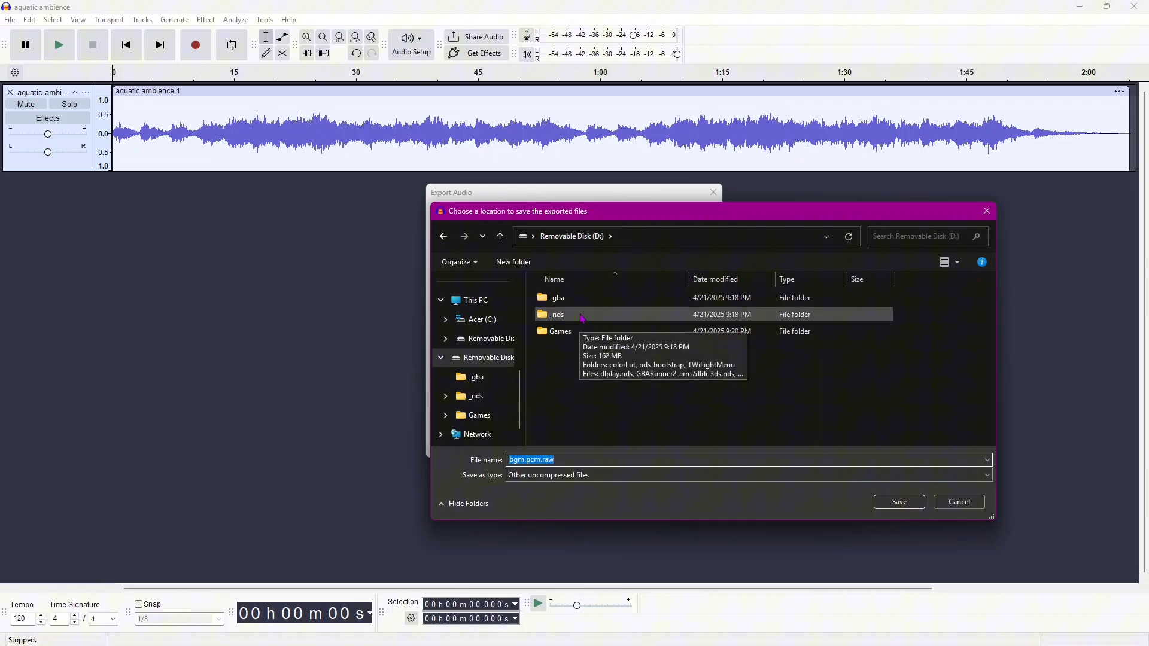
double_click(558, 315)
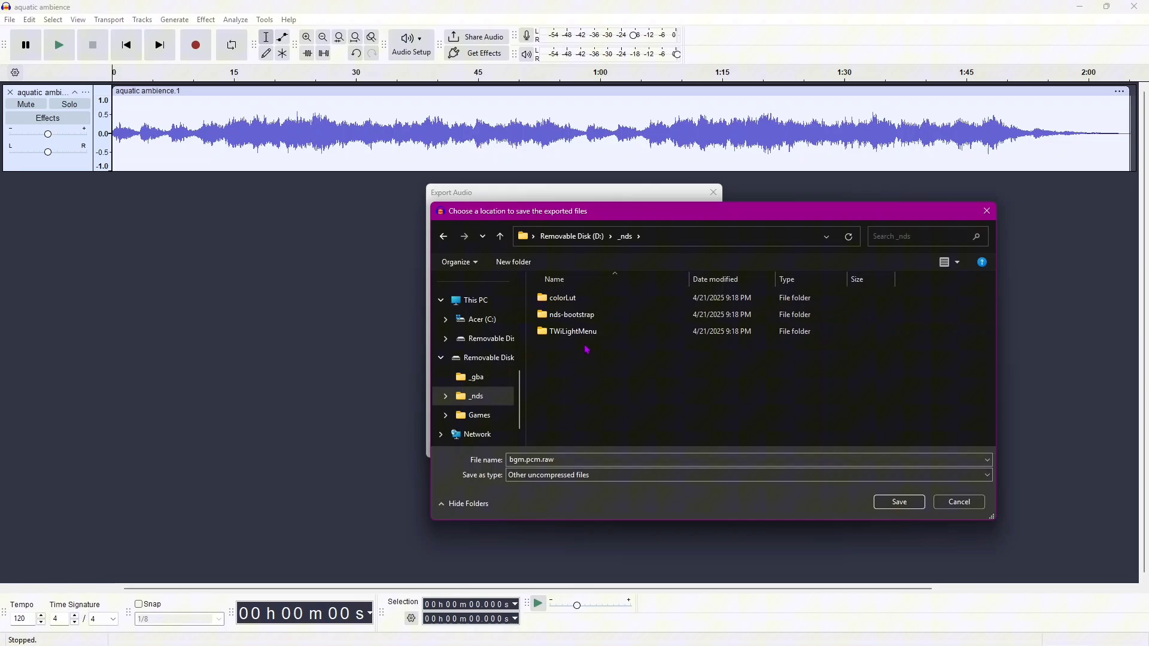
click(573, 331)
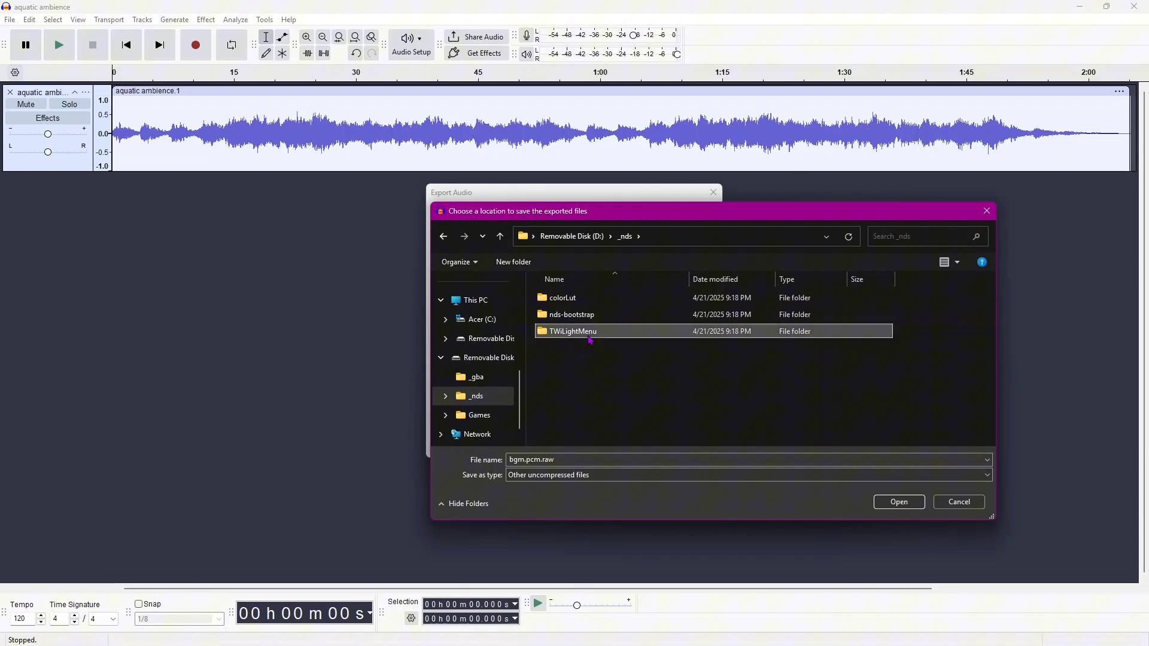
double_click(572, 330)
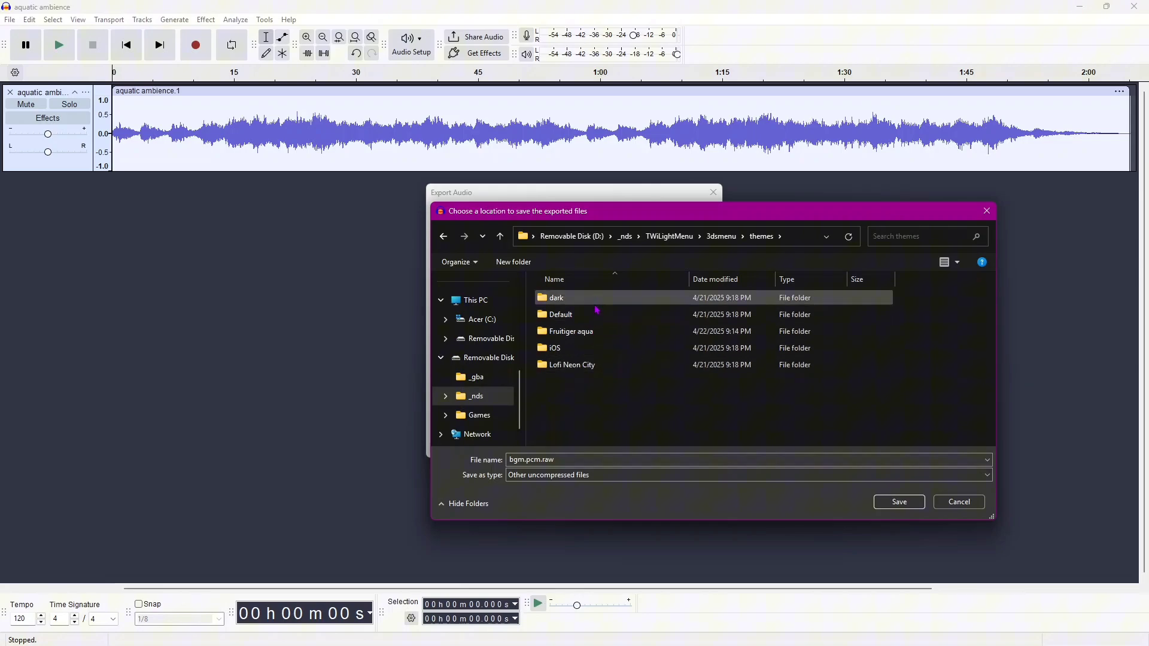
mouse_move(570, 331)
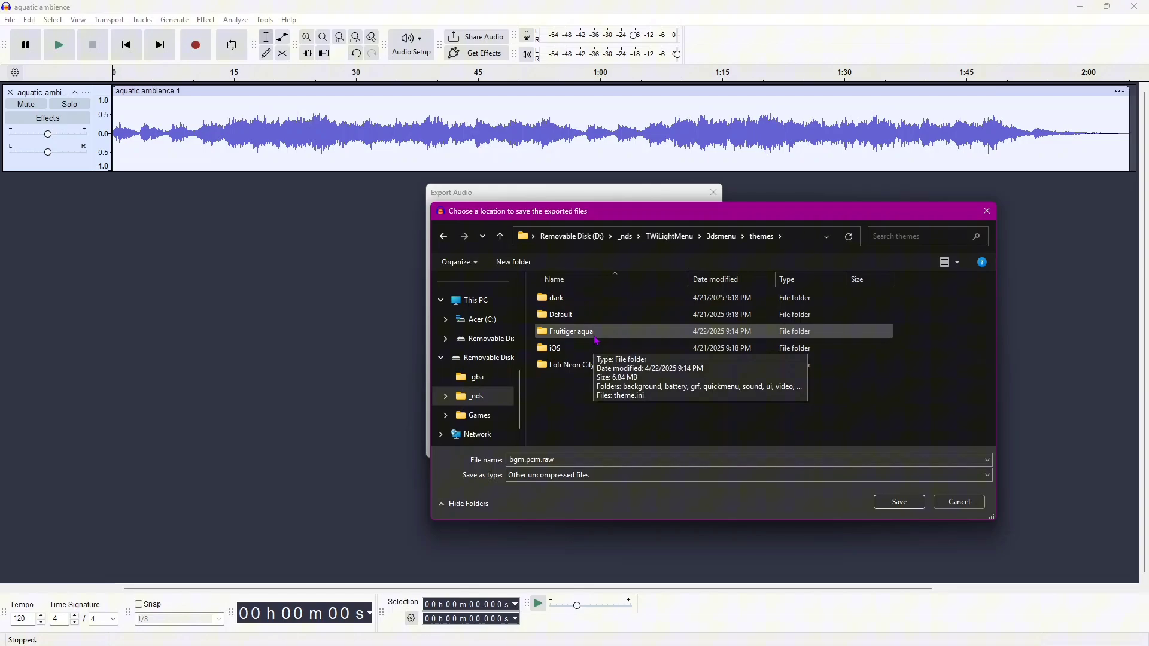
double_click(571, 332)
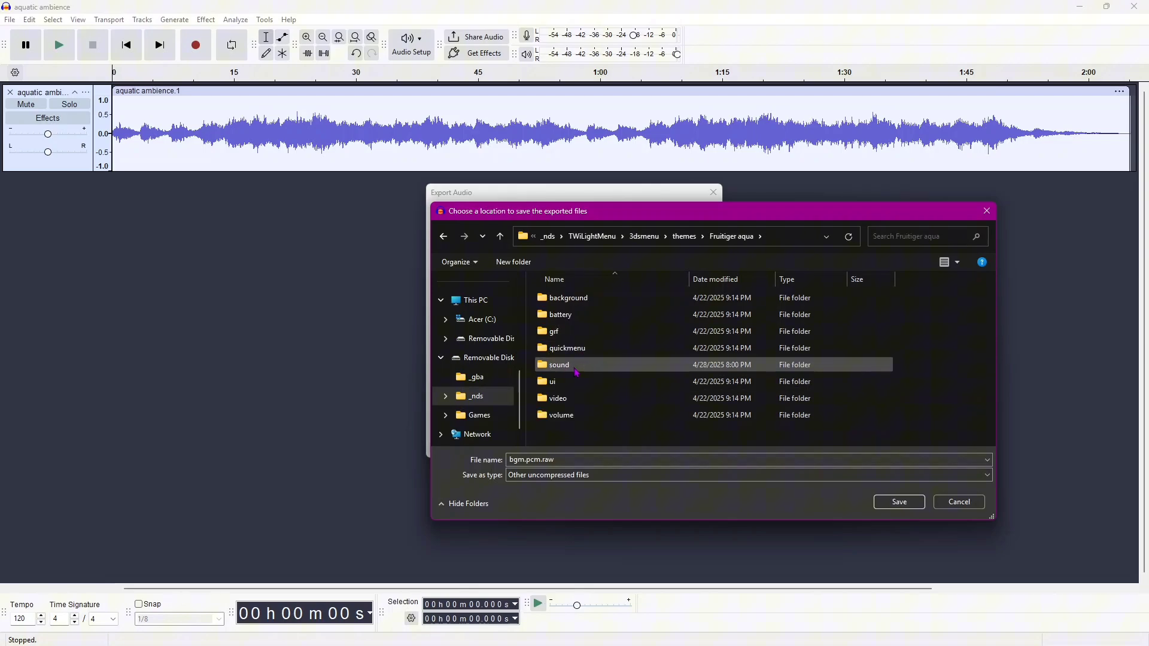
right_click(559, 364)
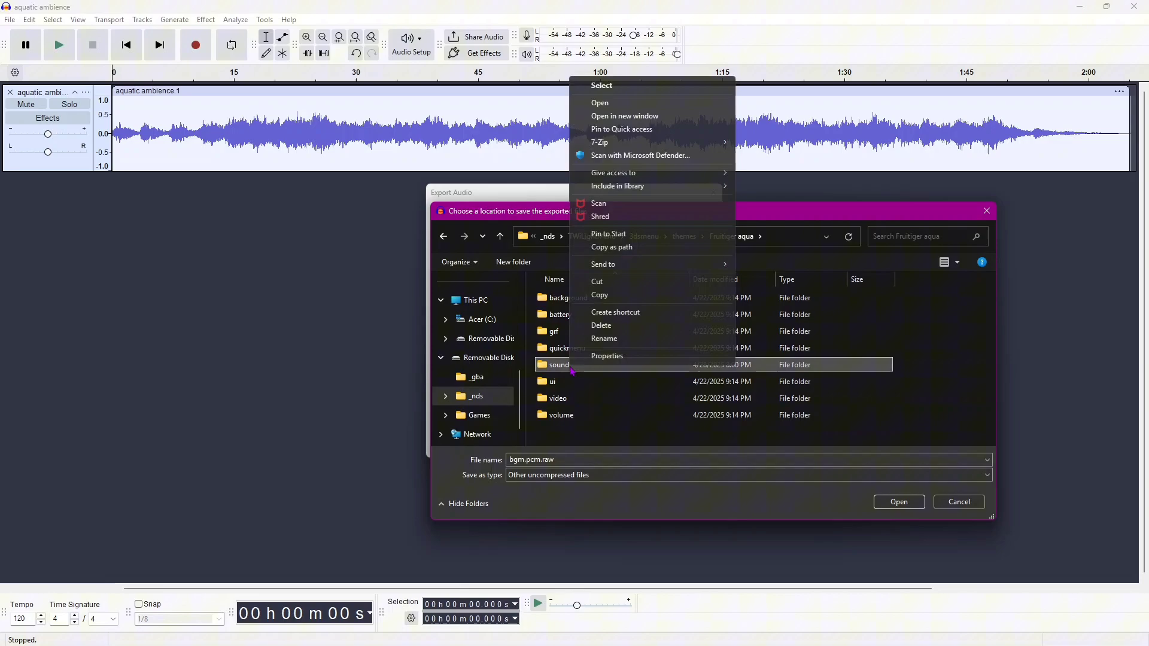
click(603, 337)
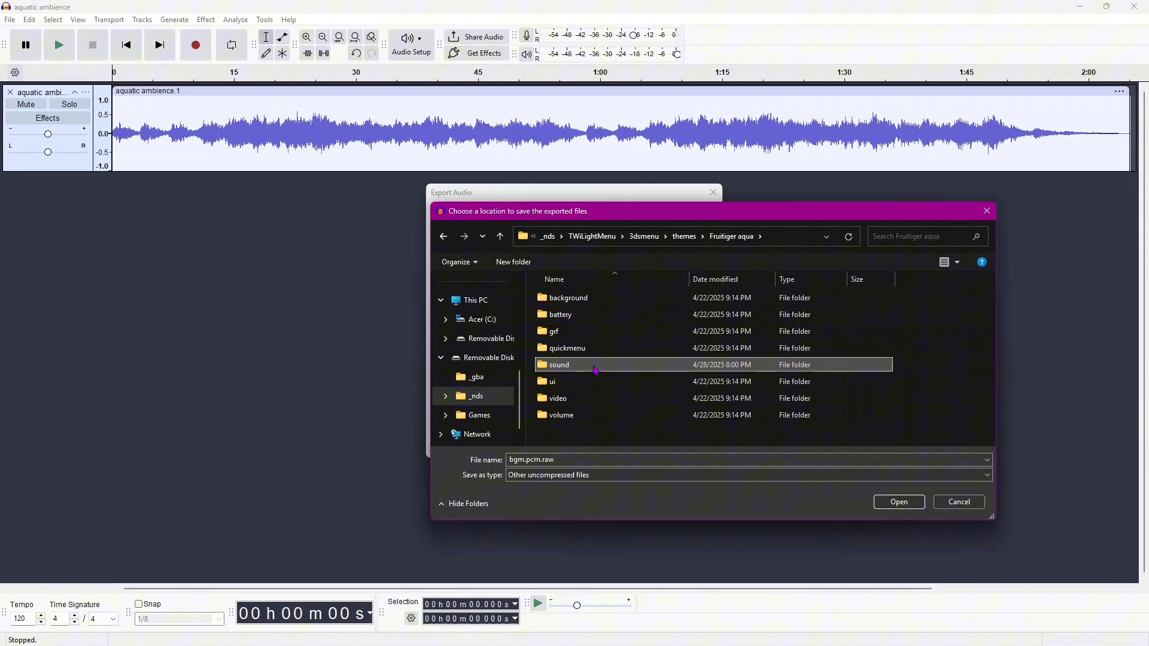
double_click(559, 364)
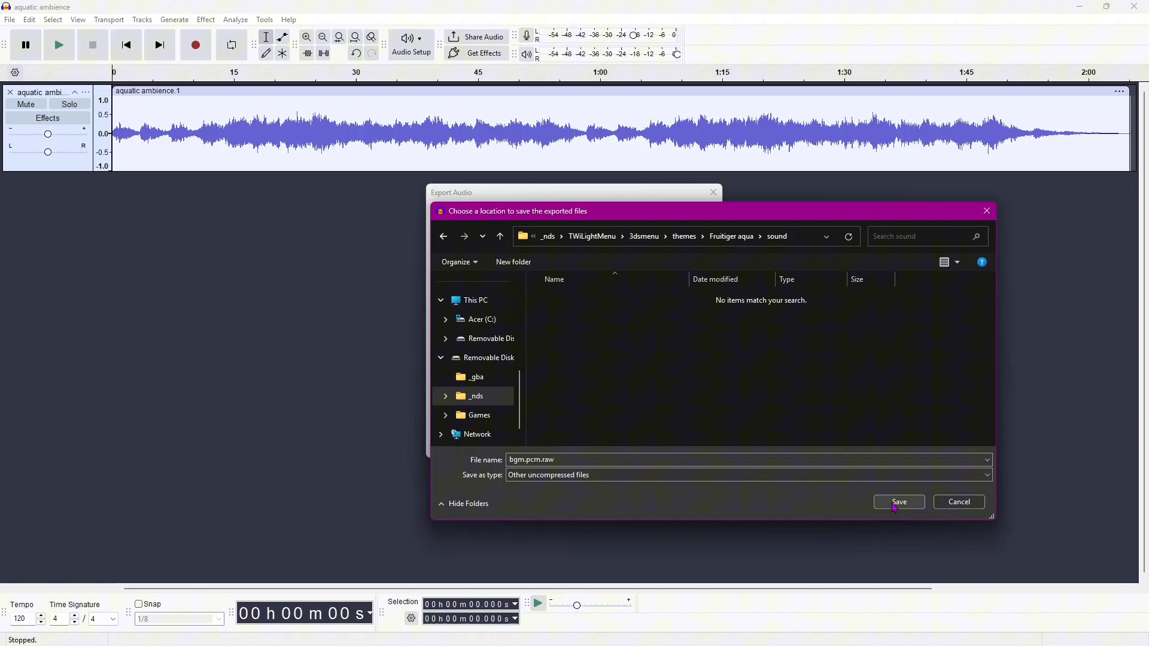
click(899, 502)
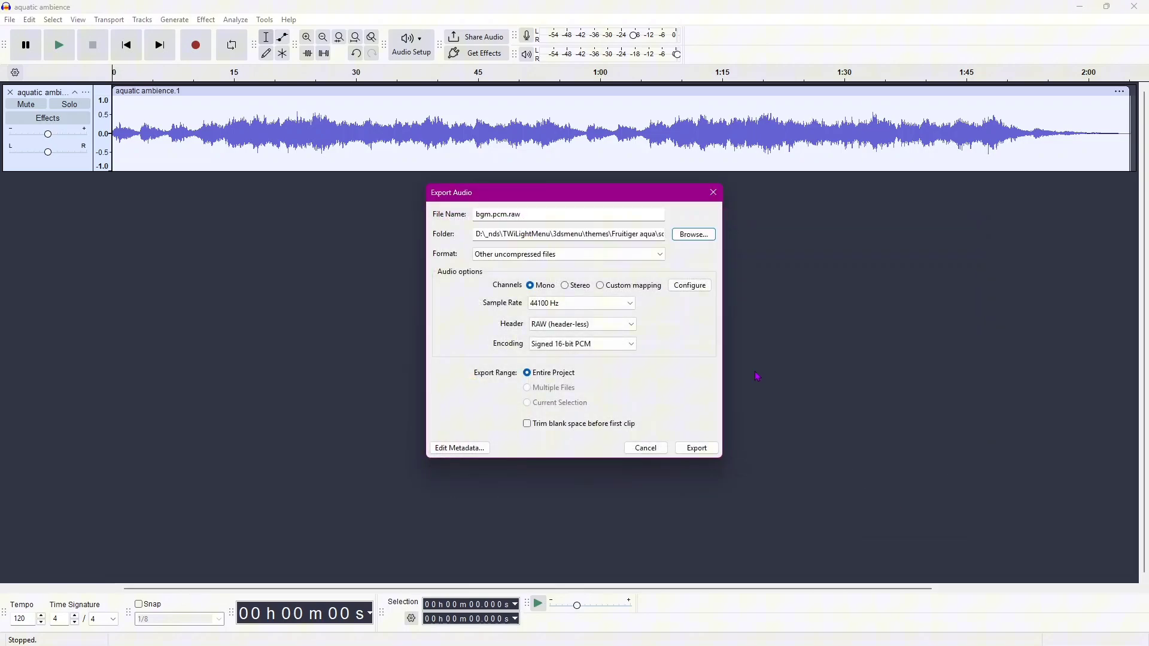
mouse_move(551, 245)
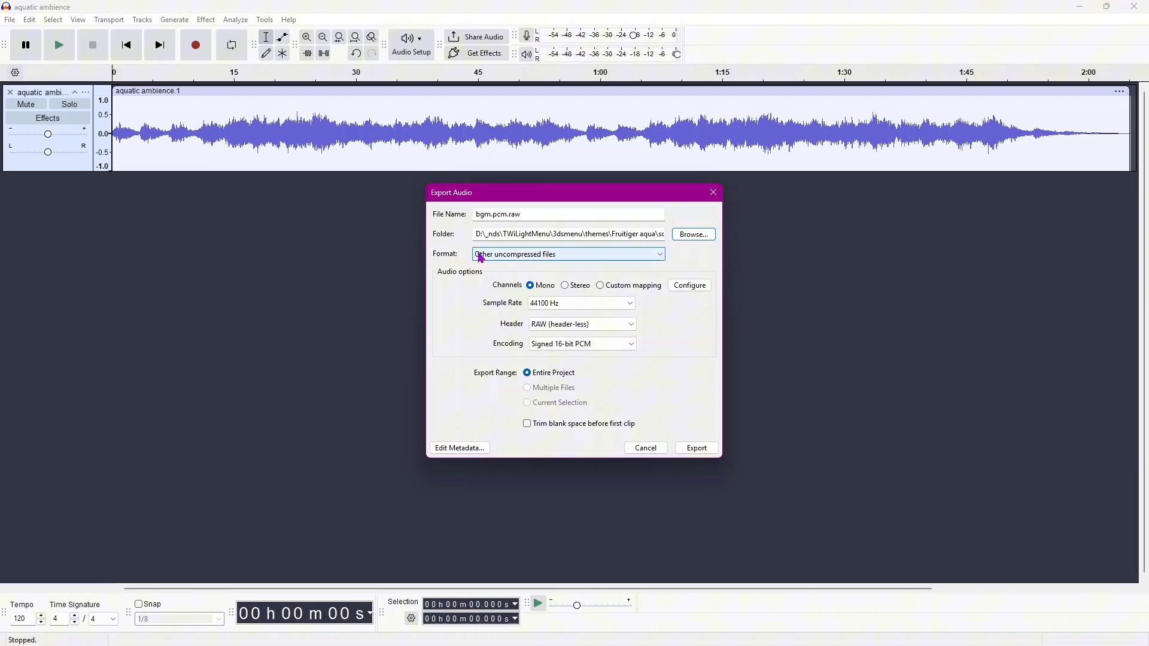
Export as Other uncompressed files, 16000 Hz, RAW header-less, signed 16-bit PCM.
click(567, 254)
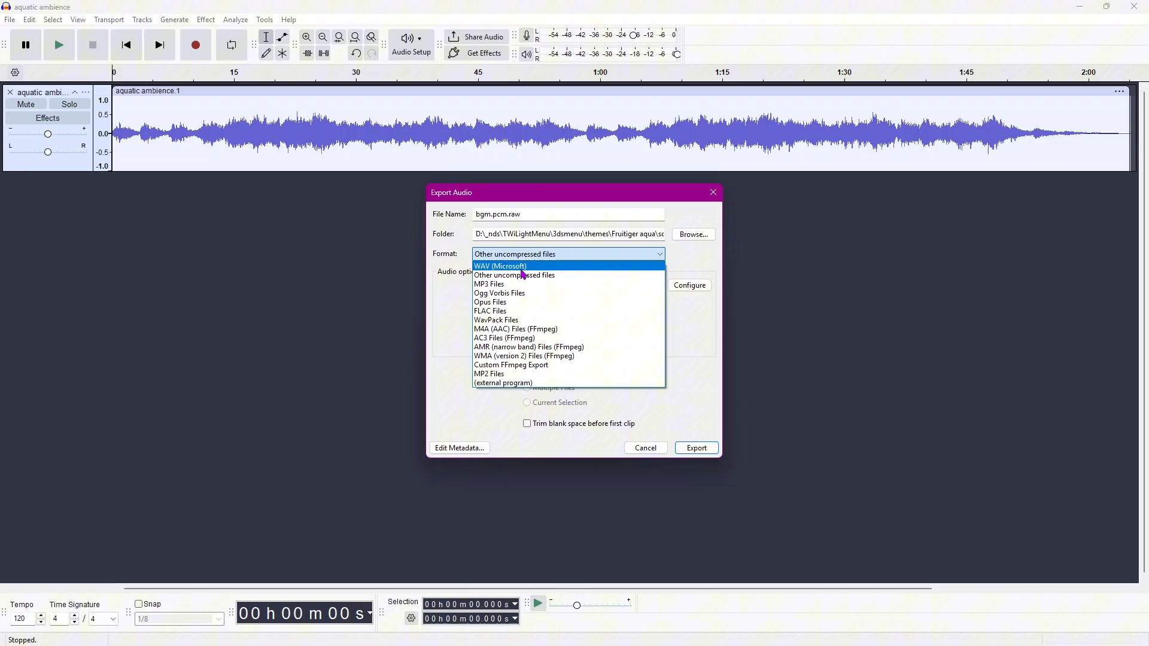
mouse_move(497, 301)
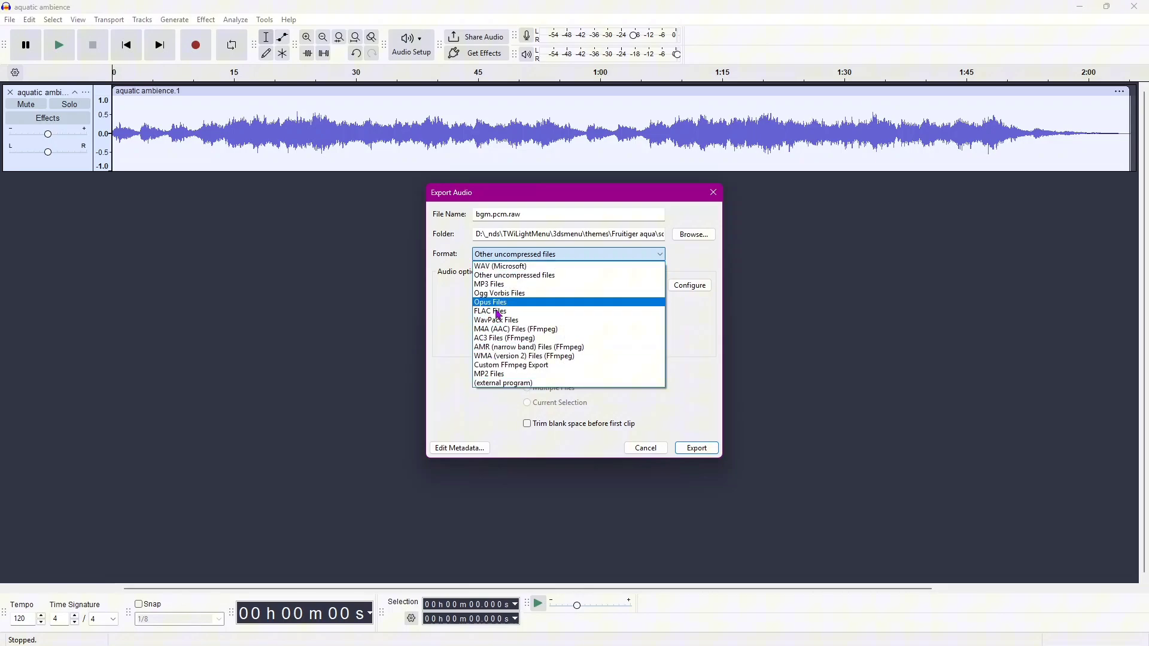
mouse_move(513, 276)
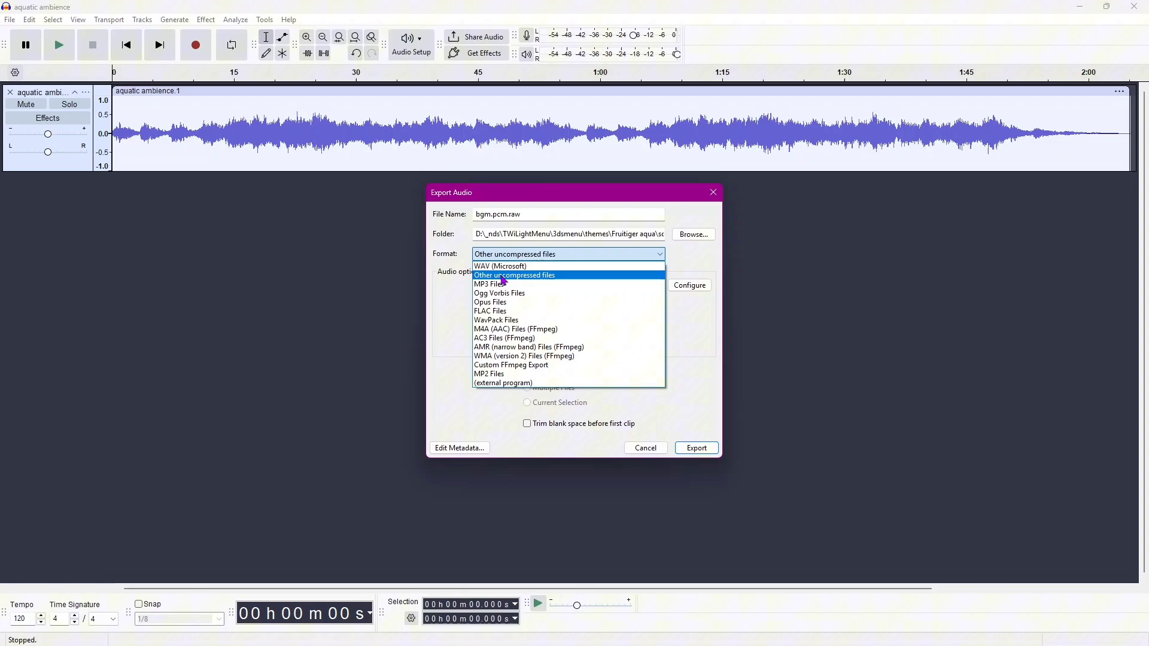
click(515, 276)
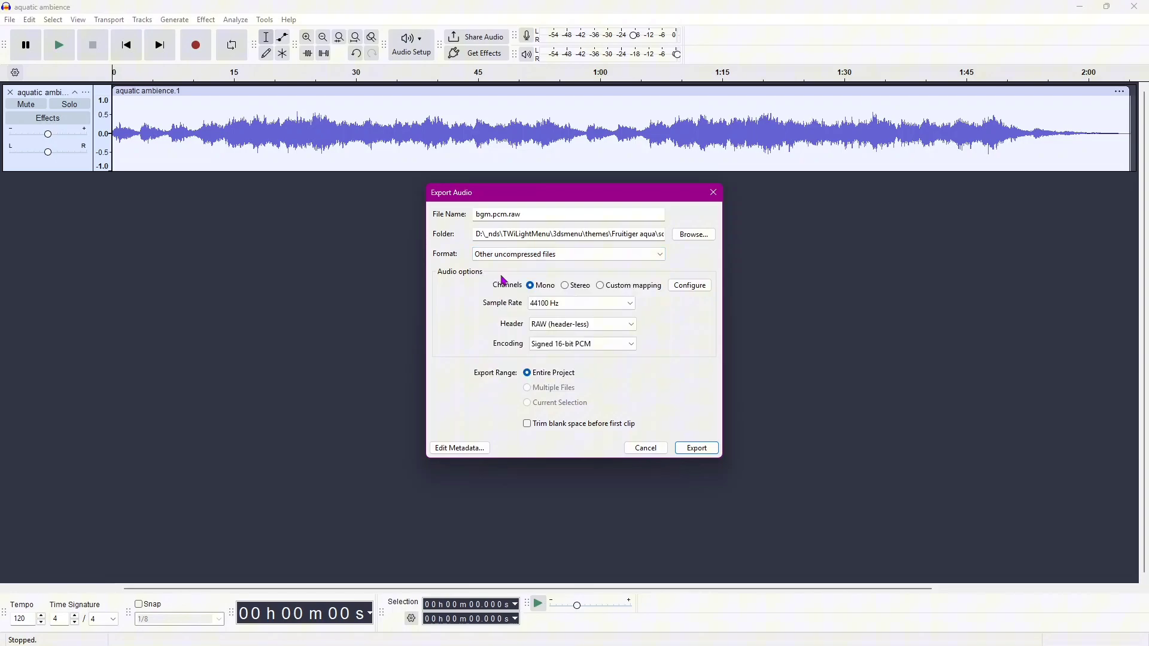
mouse_move(511, 293)
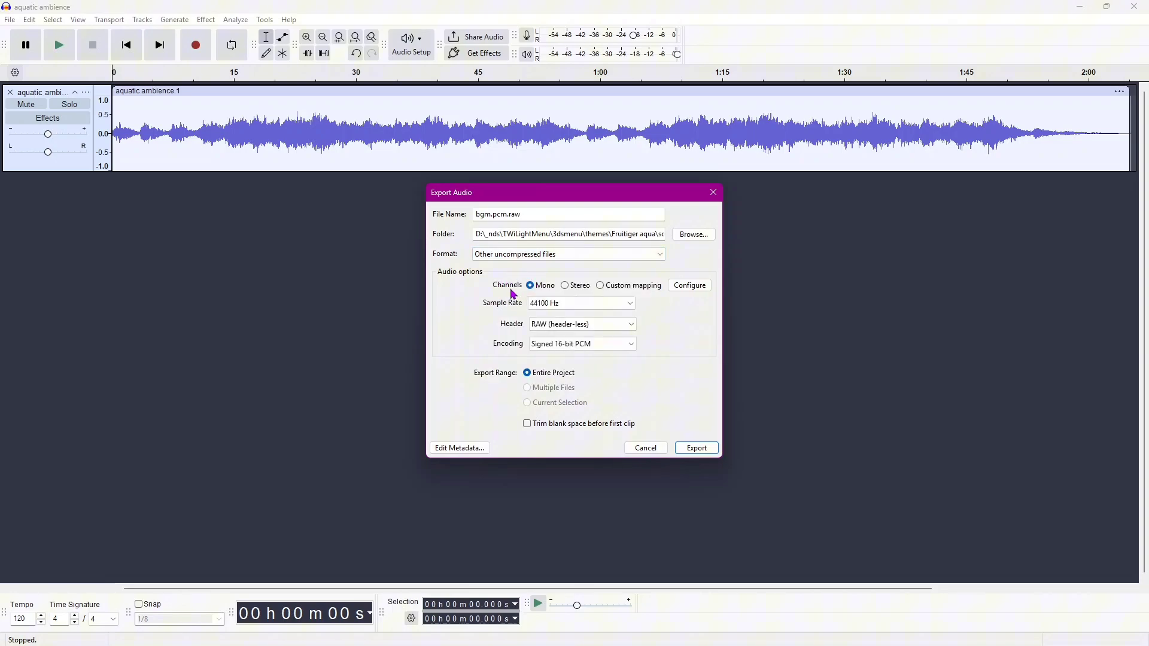
mouse_move(518, 311)
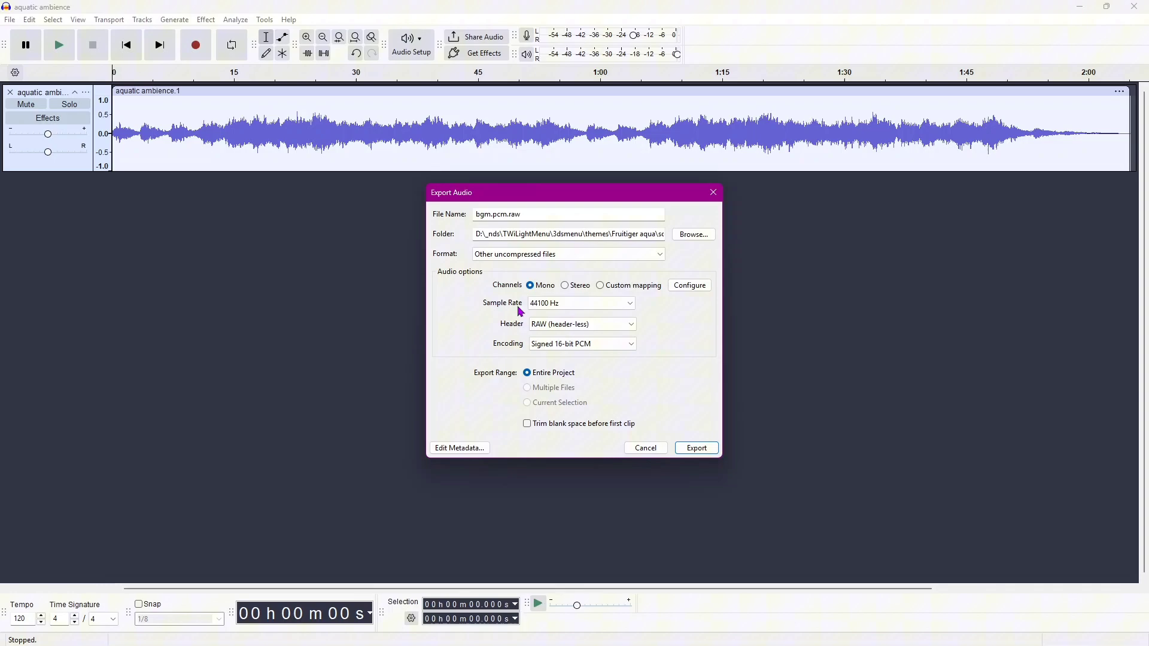
click(579, 303)
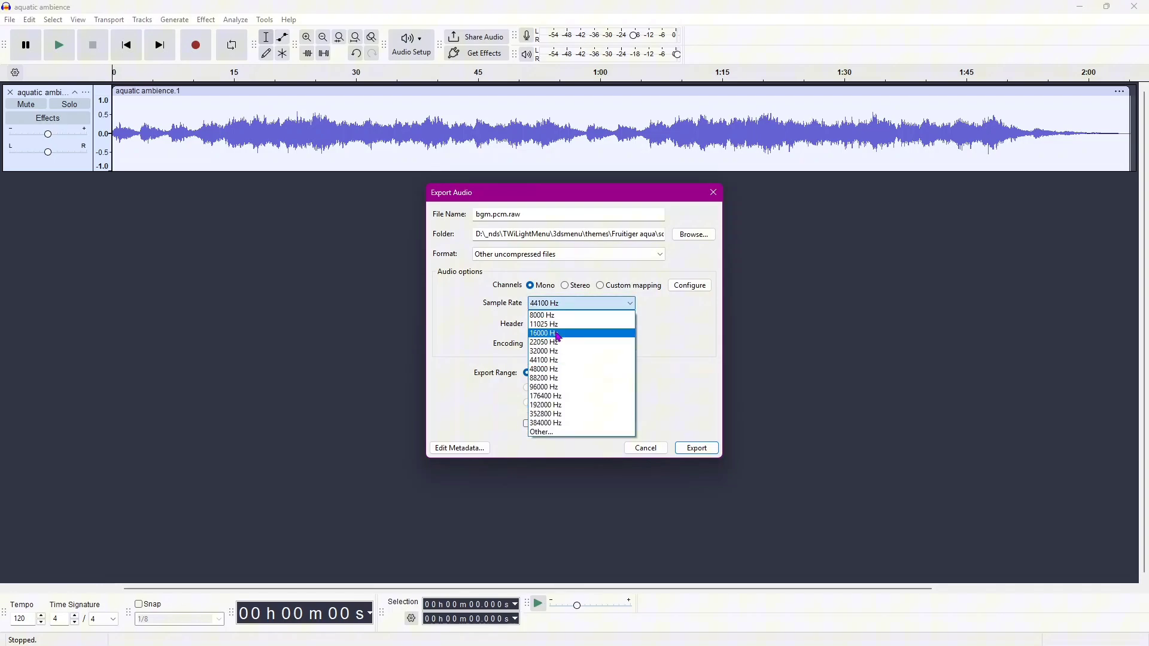
click(542, 334)
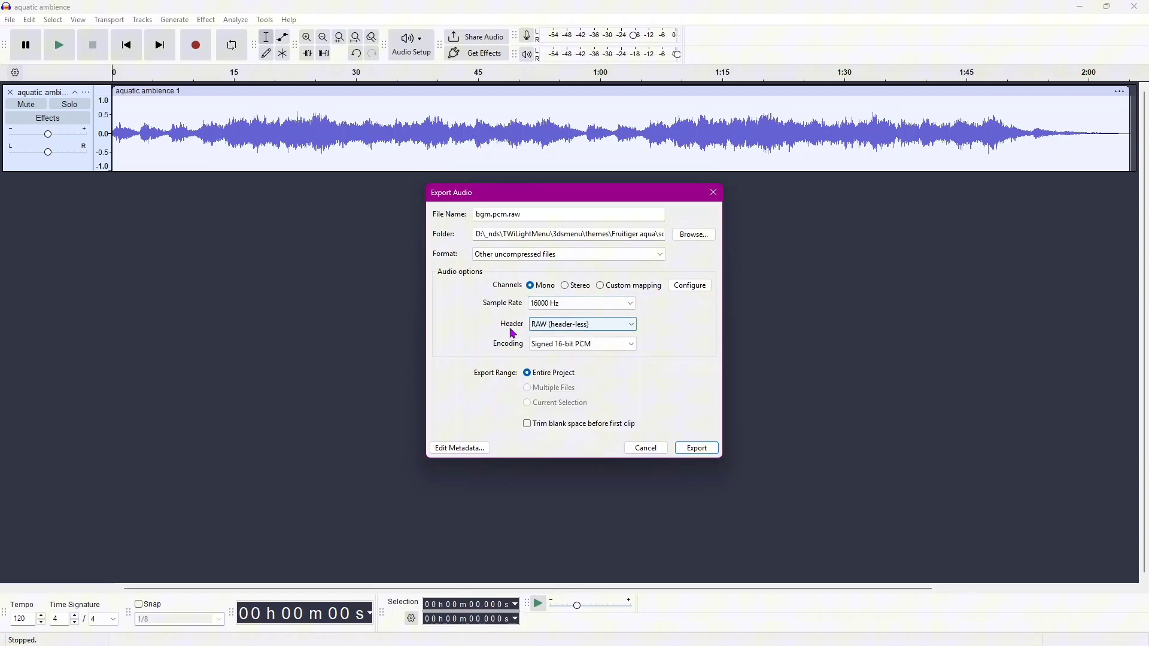
click(582, 324)
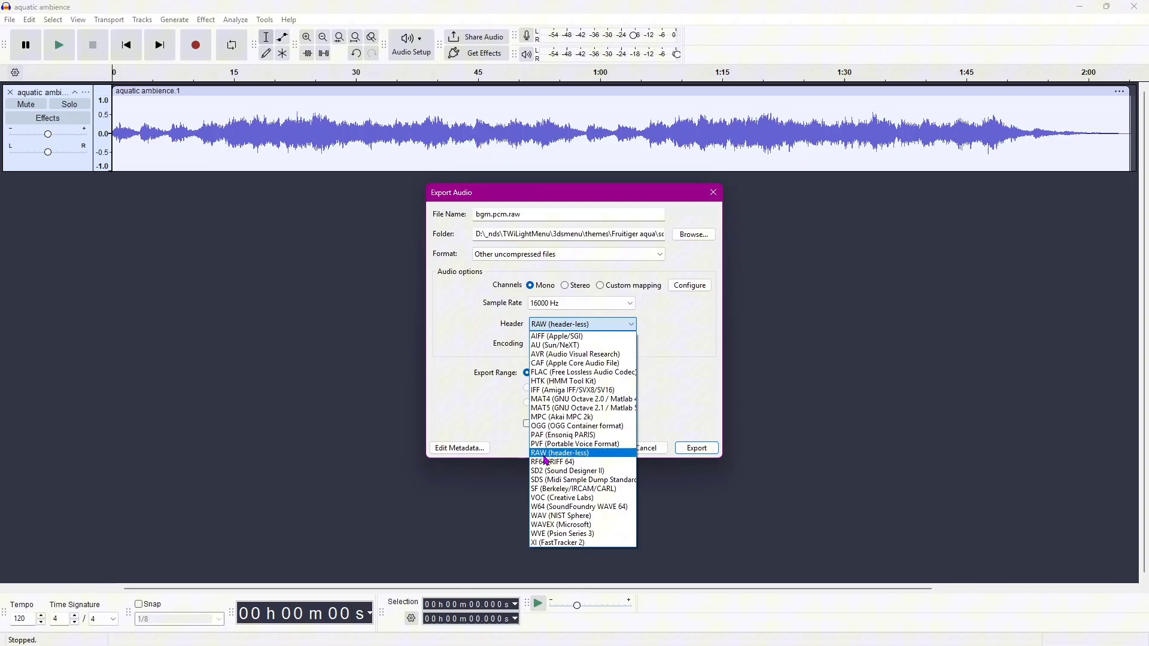
click(561, 452)
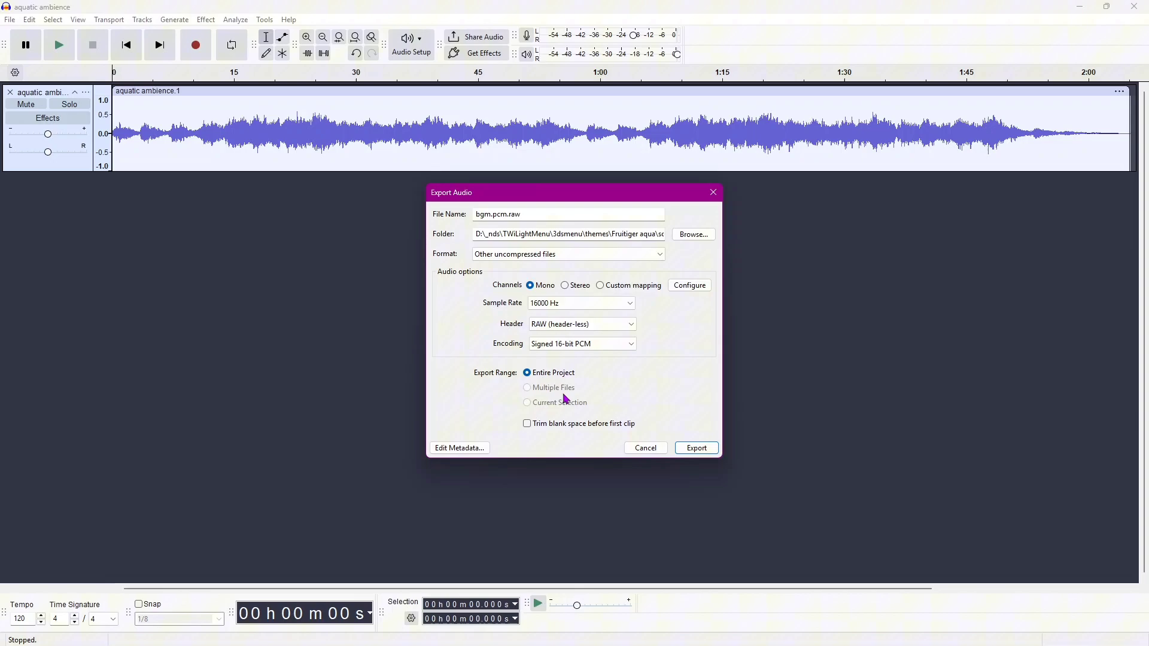
mouse_move(613, 394)
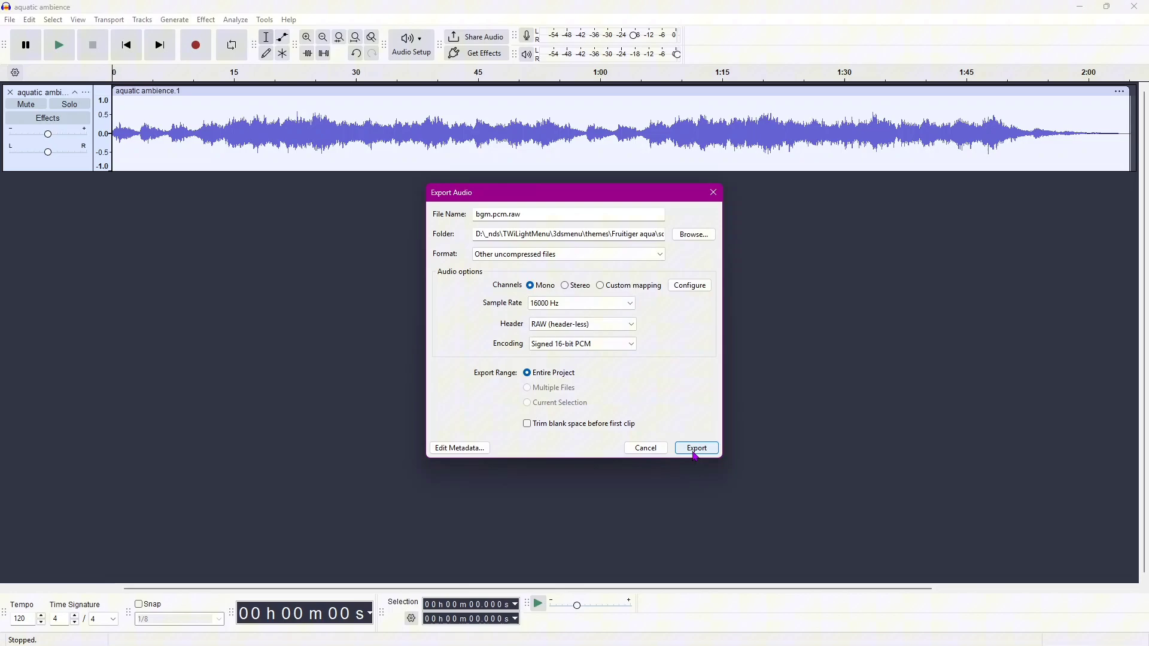
click(696, 448)
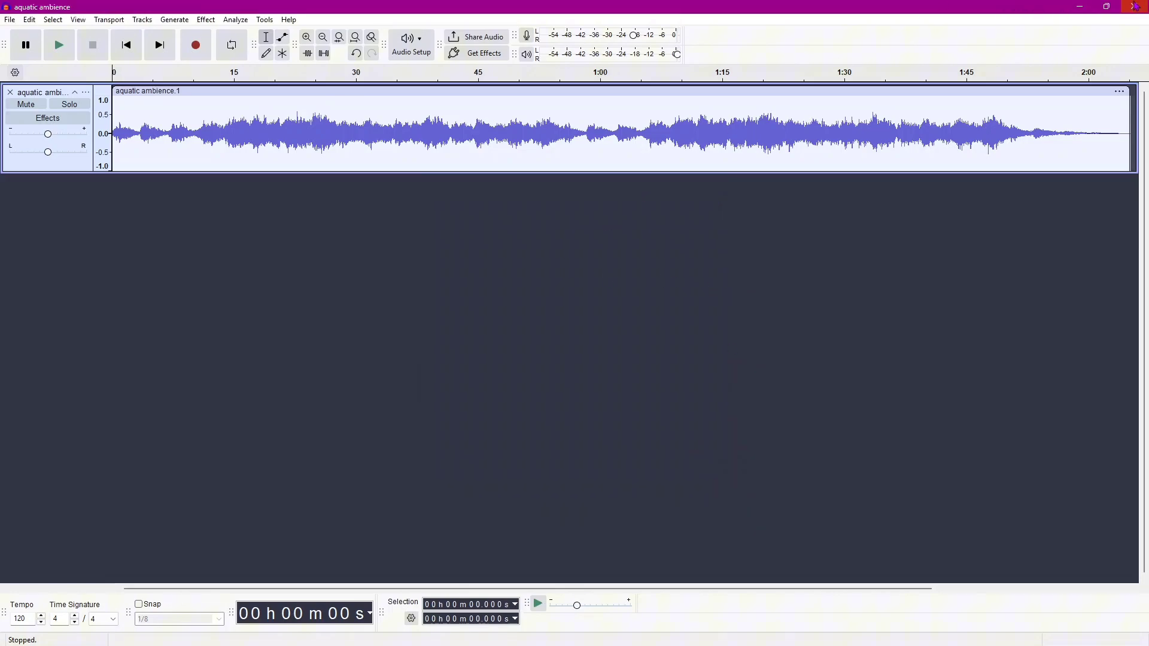
Close Audacity without saving the aquatic ambience project.
click(1141, 7)
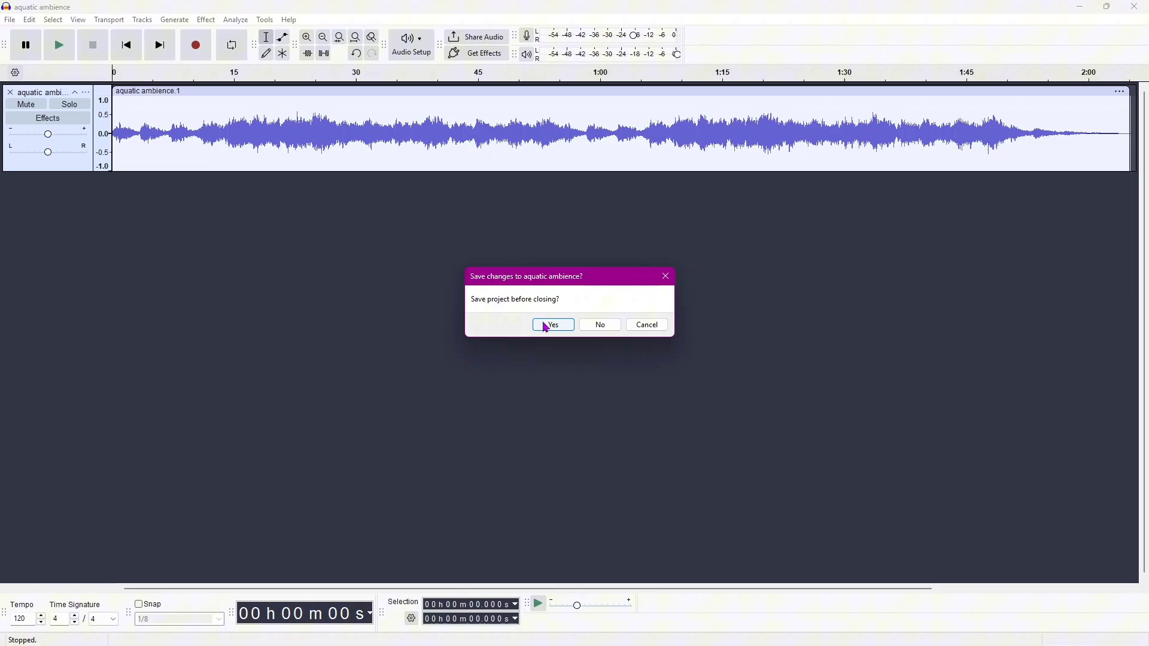
click(552, 324)
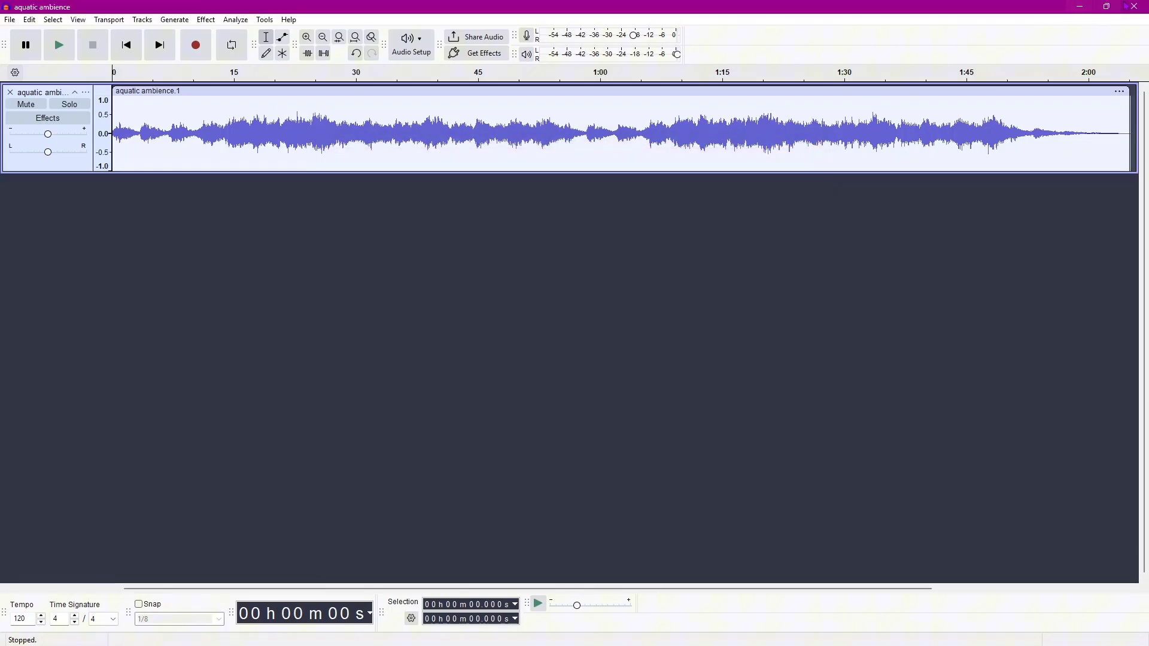
click(1135, 7)
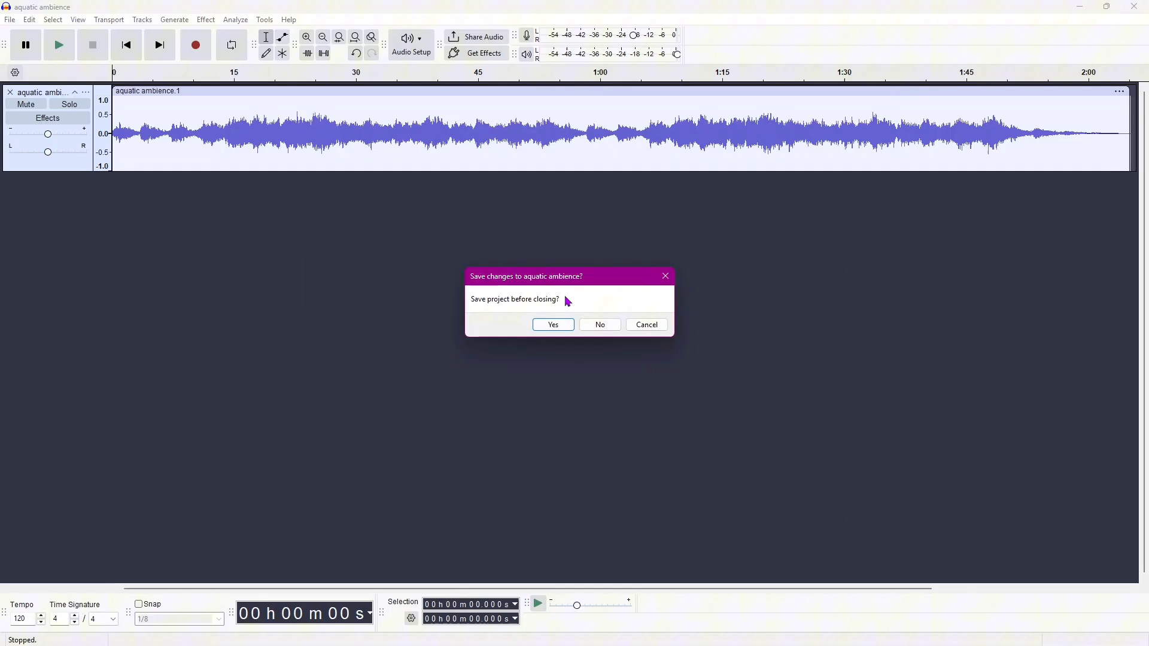
click(600, 325)
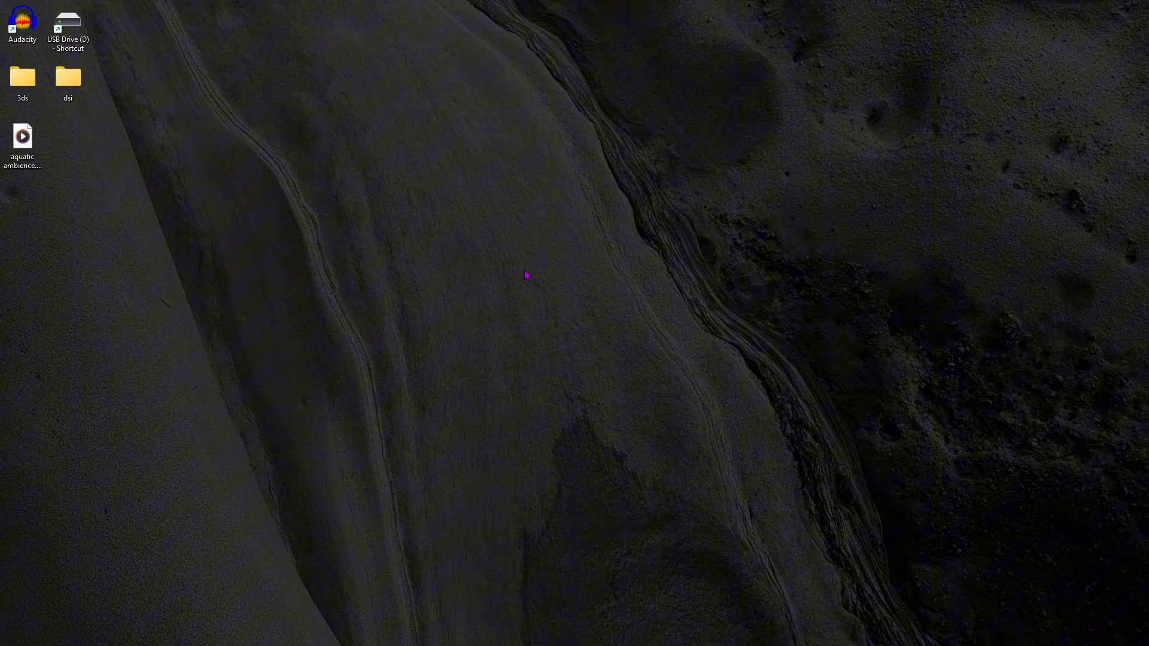
mouse_move(501, 287)
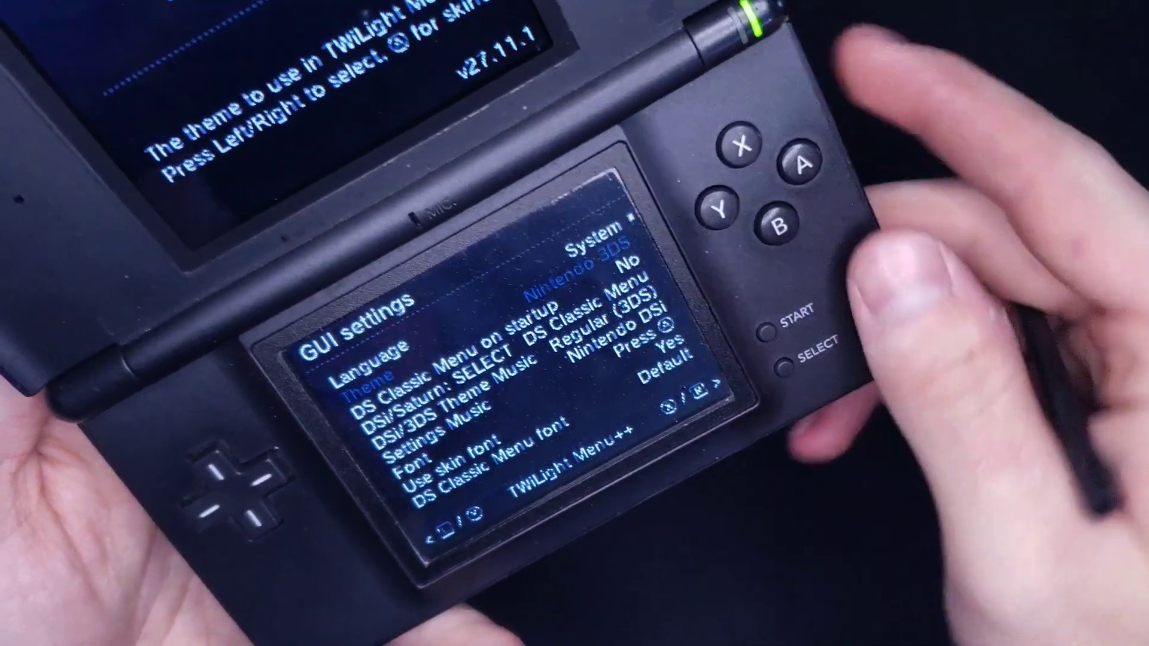
Open the skin select list for the Nintendo 3DS theme.
click(805, 145)
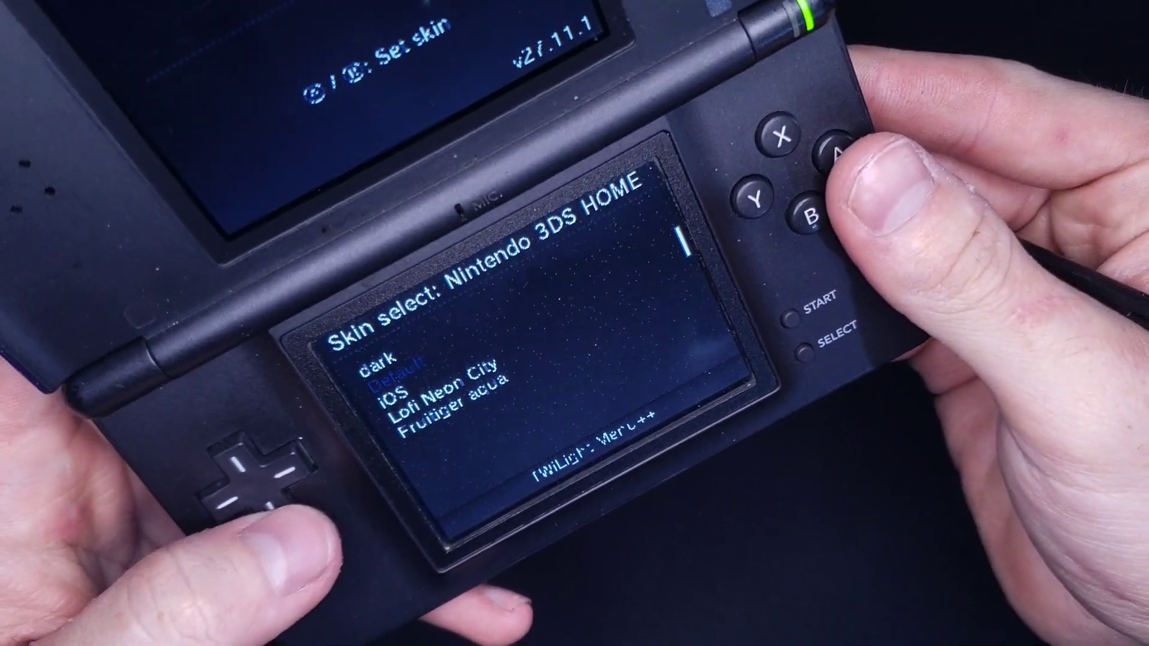